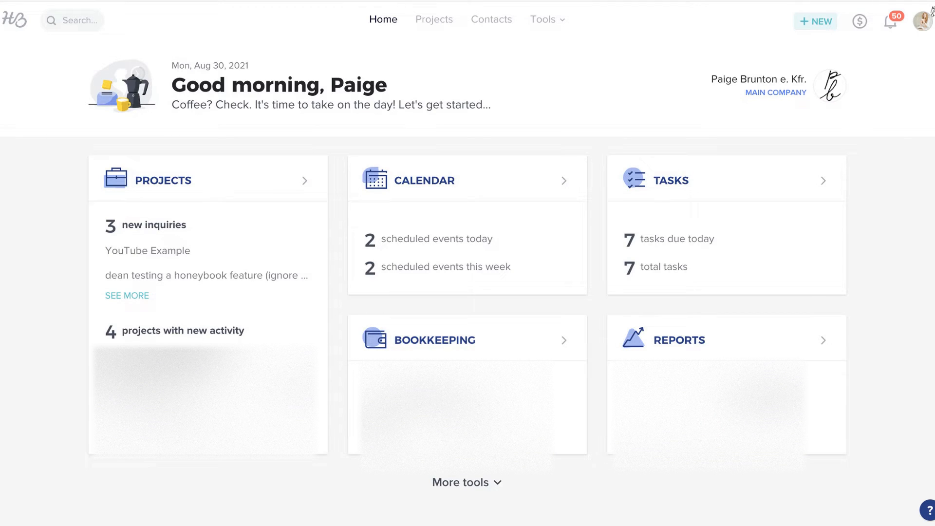
# - Go to Tools > Templates and show the new-template types with Create New
pyautogui.click(544, 20)
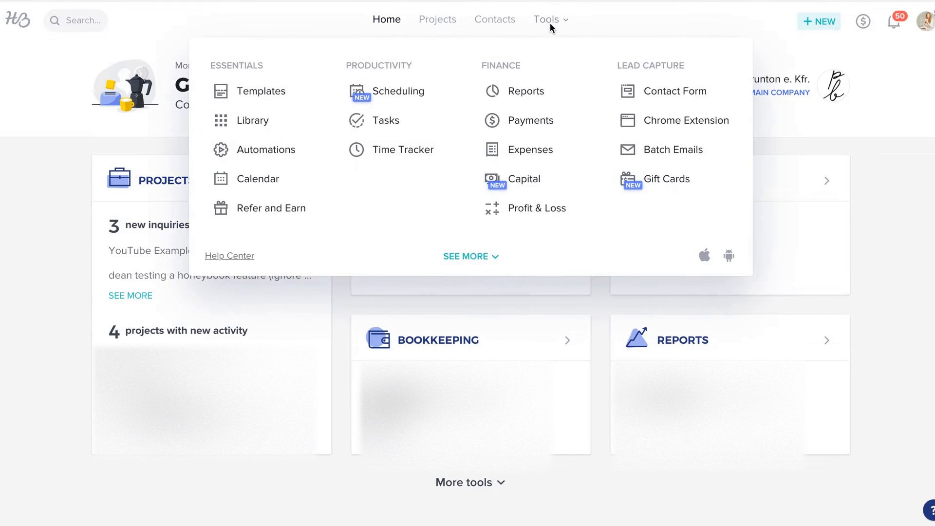
pyautogui.moveTo(266, 94)
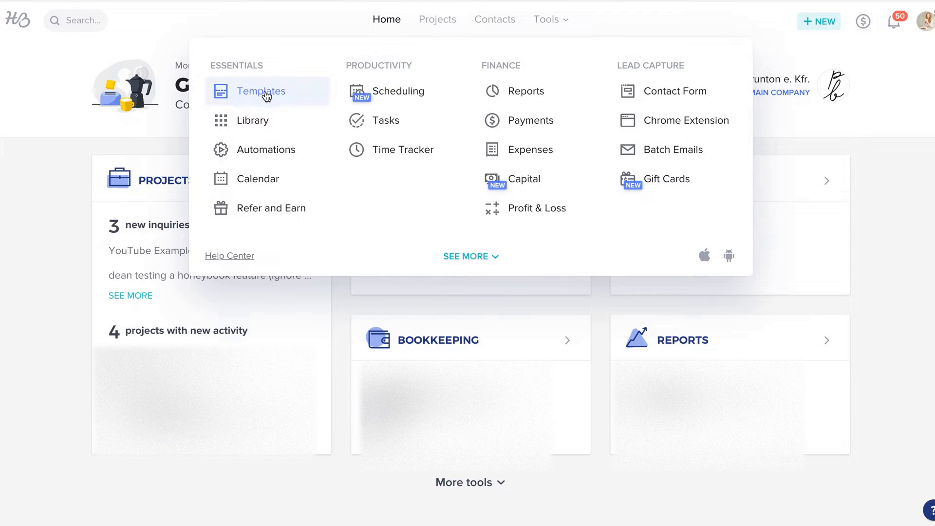
pyautogui.click(261, 91)
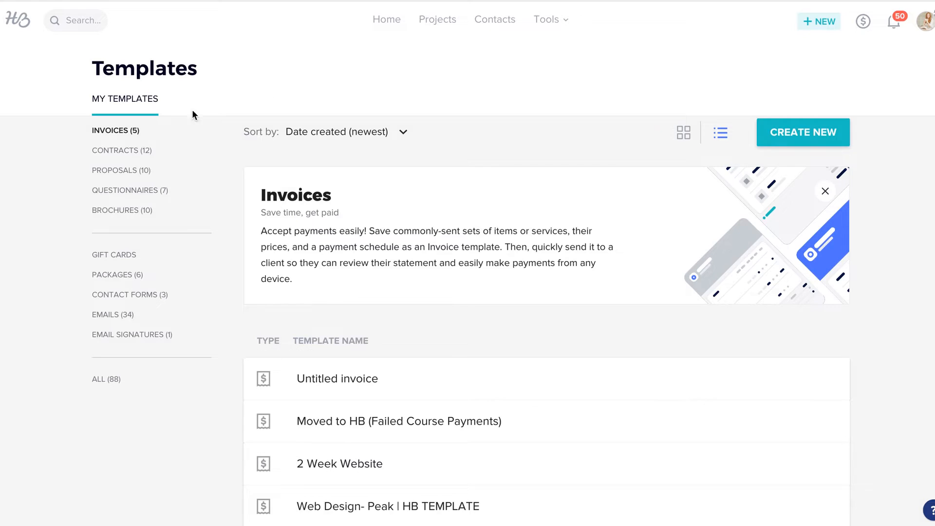
pyautogui.moveTo(127, 132)
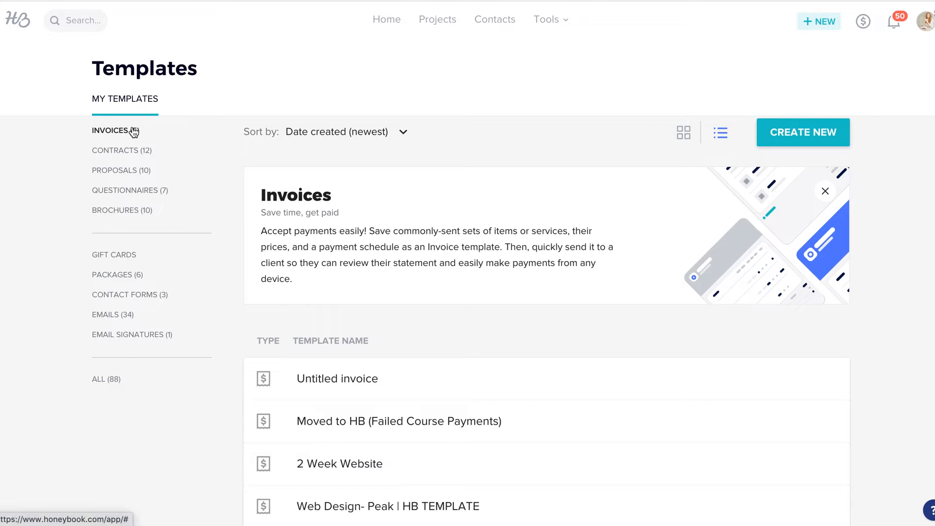
pyautogui.click(803, 131)
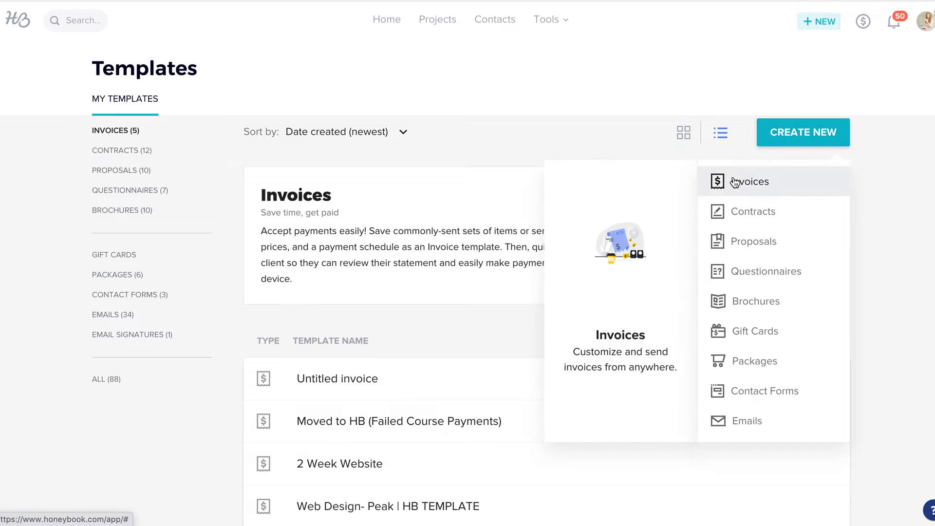
# - Open the 2 Week Website invoice template, selecting its title and the $5,000 item price
pyautogui.click(339, 464)
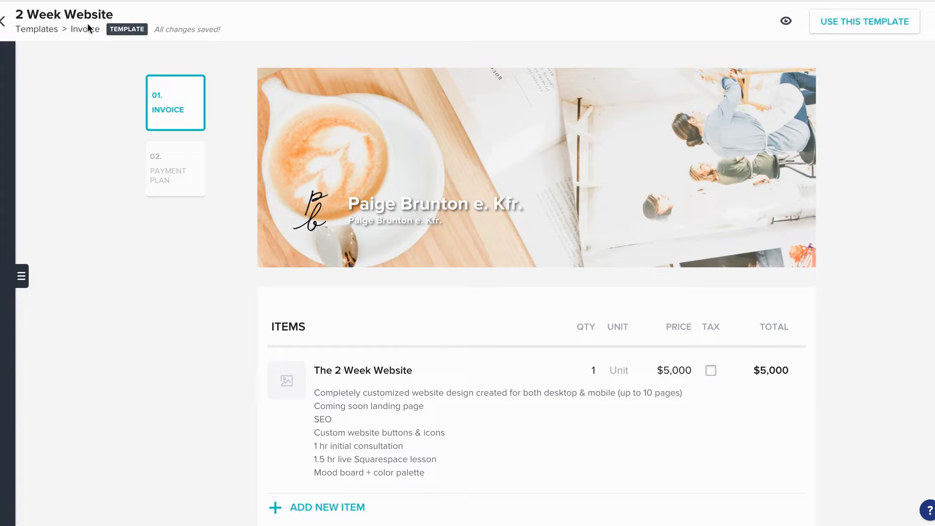
pyautogui.doubleClick(66, 14)
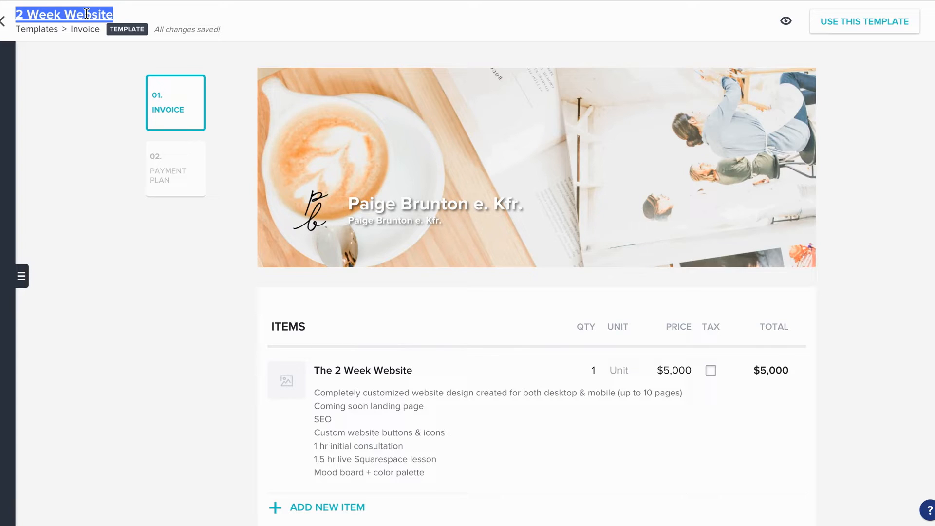
pyautogui.doubleClick(363, 371)
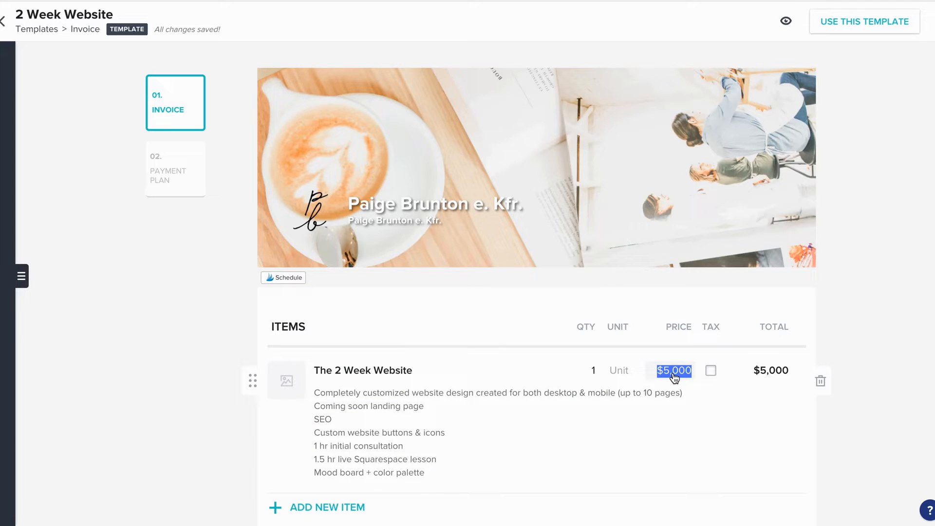
# - Add a third payment, dividing $5,000 equally into $1,666.67, $1,666.66 and $1,666.67
pyautogui.scroll(-3)
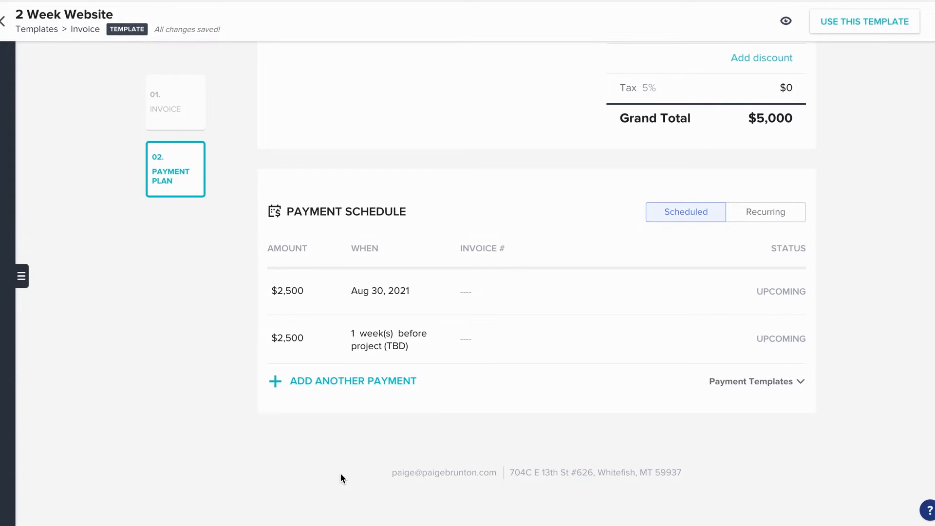
pyautogui.moveTo(310, 407)
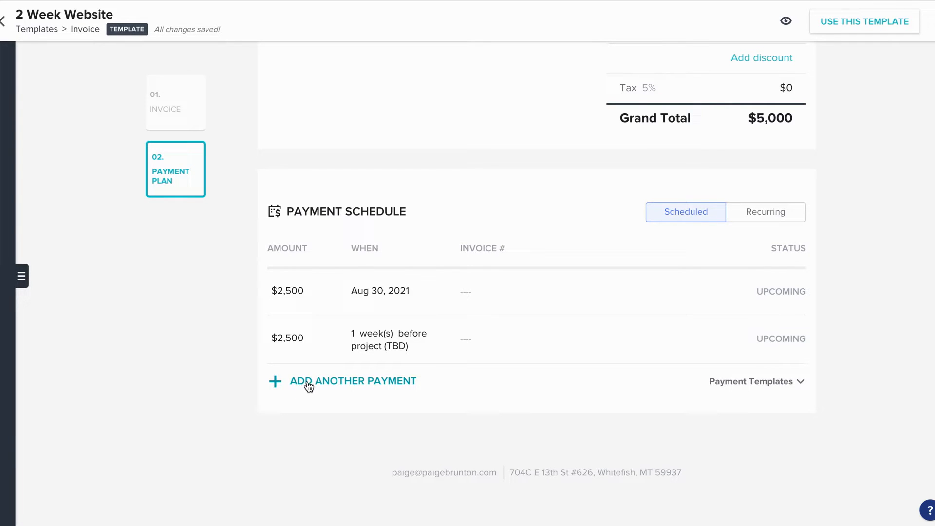
pyautogui.click(307, 381)
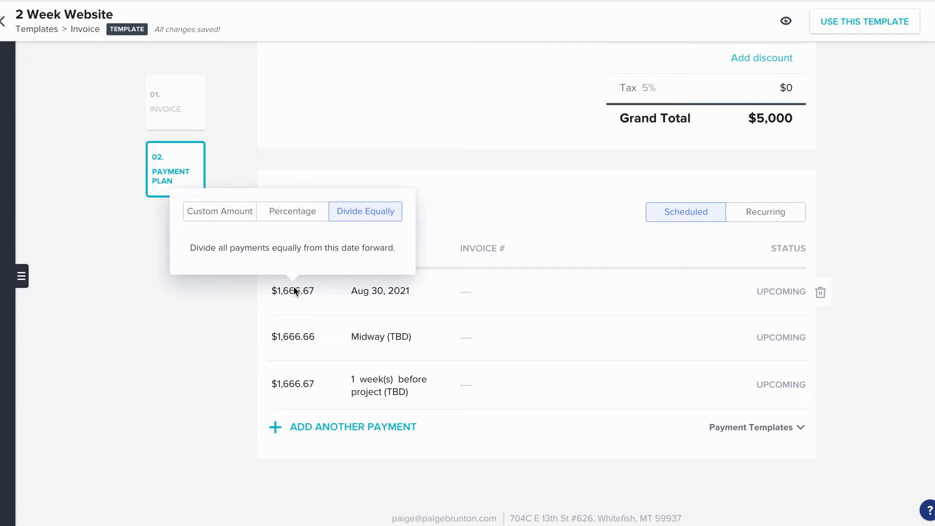
pyautogui.moveTo(358, 216)
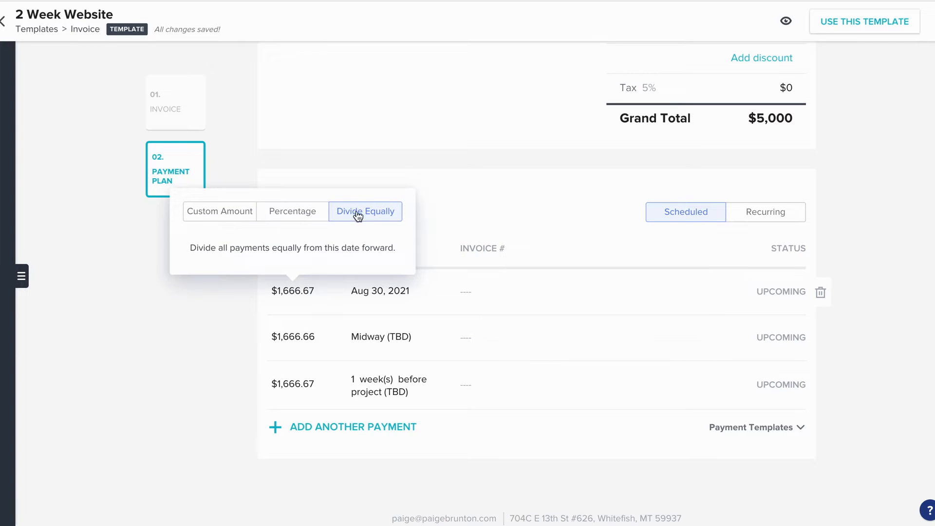
pyautogui.moveTo(292, 218)
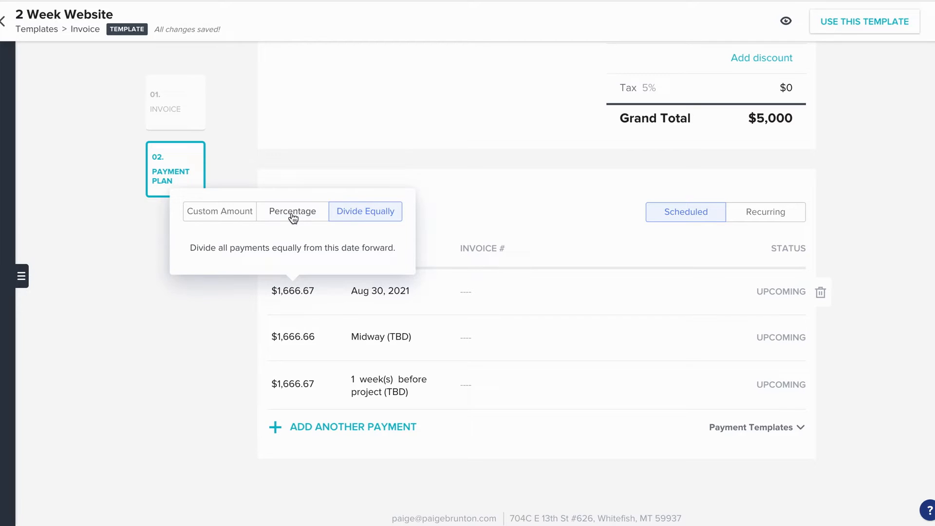
pyautogui.moveTo(224, 214)
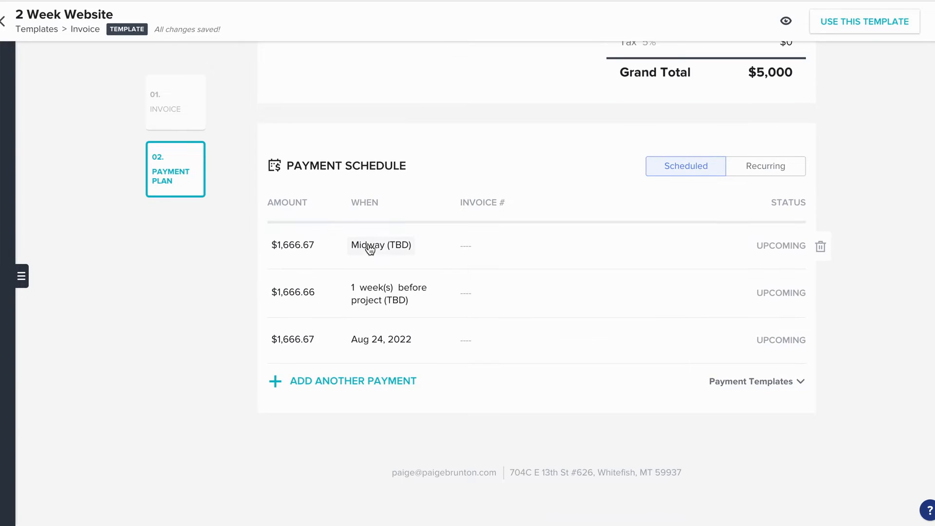
# - Open the first payment's due date options and try a project-relative Smart Date
pyautogui.click(380, 245)
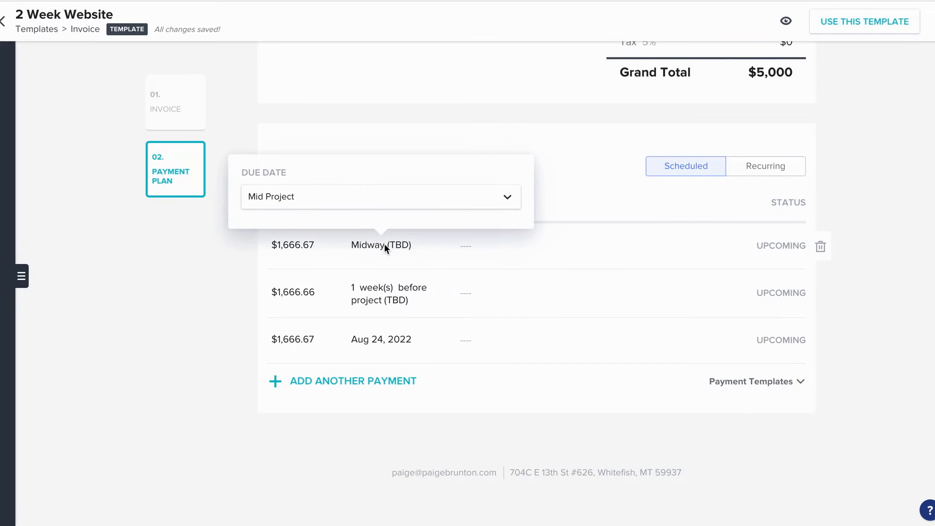
pyautogui.click(380, 197)
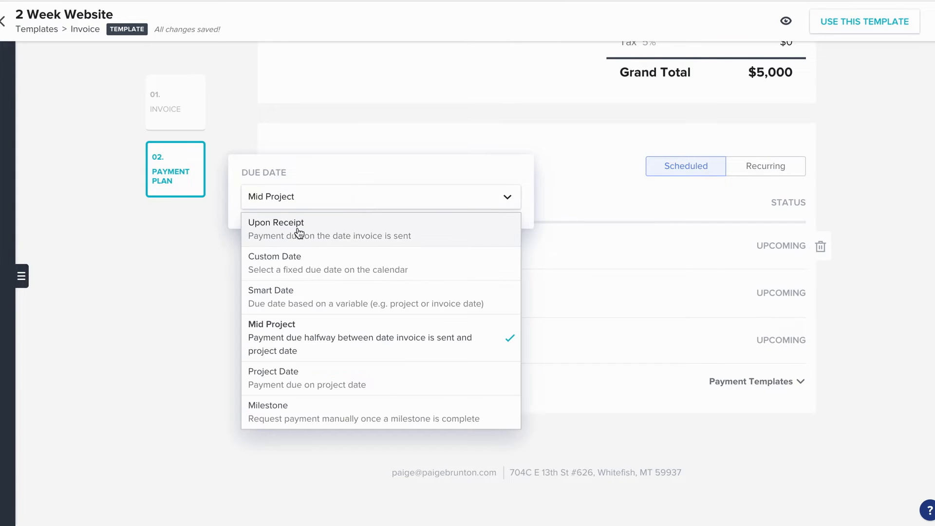
pyautogui.moveTo(305, 297)
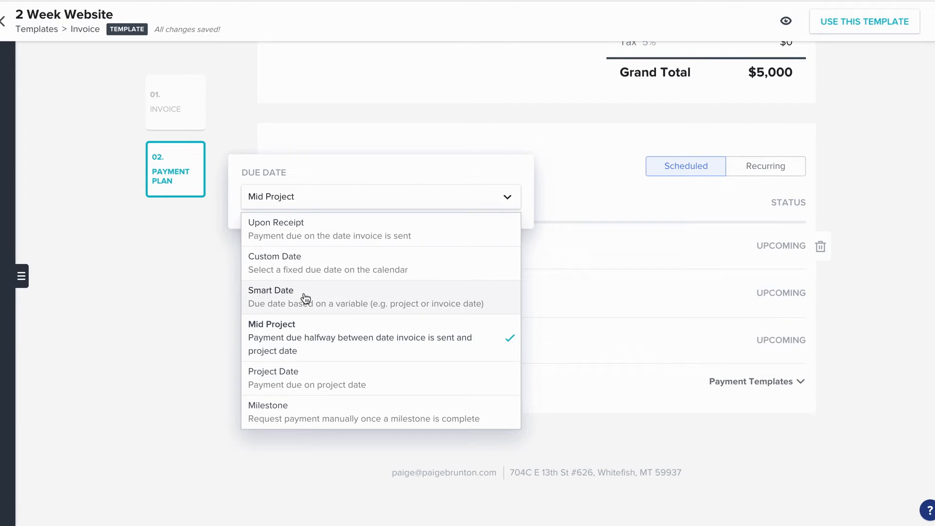
pyautogui.click(271, 290)
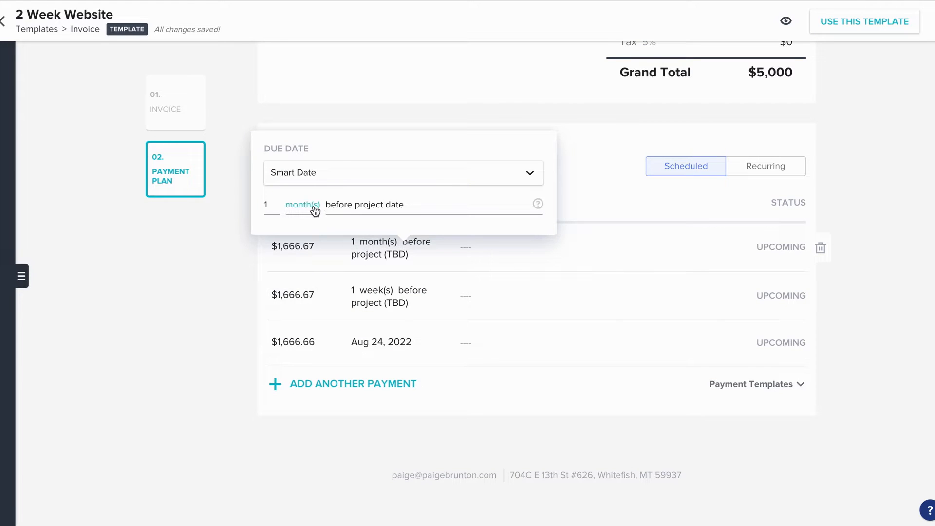
# - Switch the interval to weeks, then set the first payment due Aug 23, 2022
pyautogui.click(302, 204)
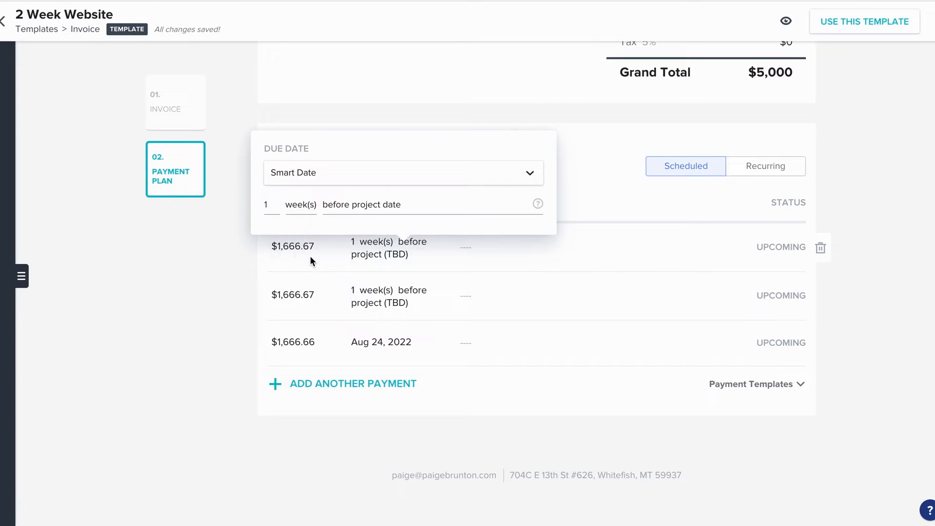
pyautogui.click(362, 205)
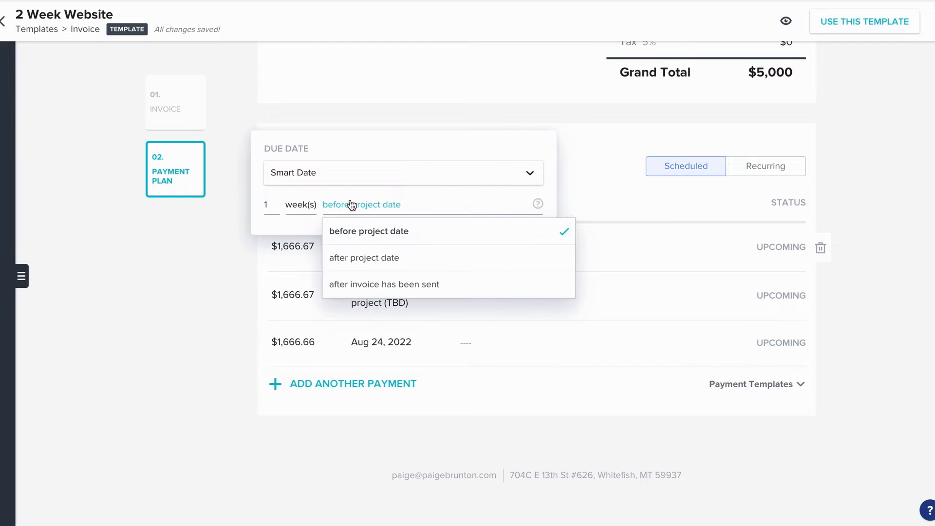
pyautogui.click(404, 173)
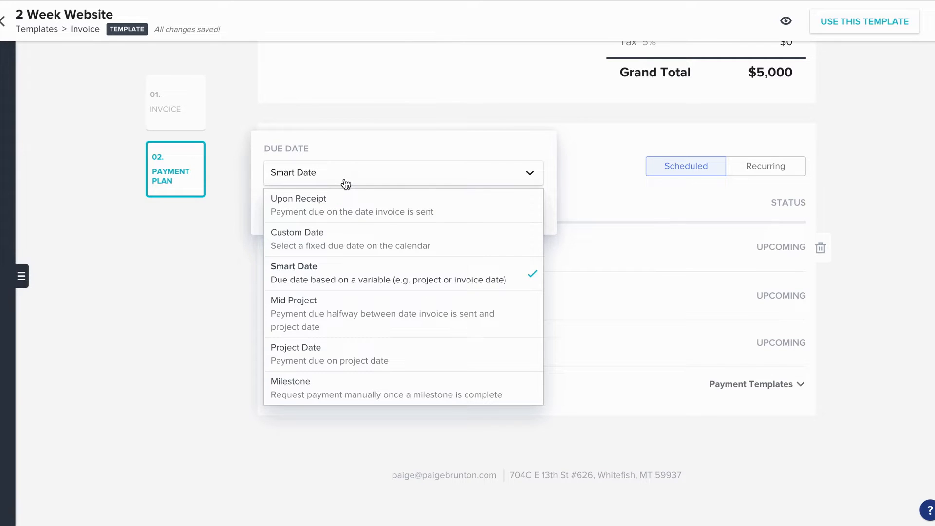
pyautogui.click(296, 239)
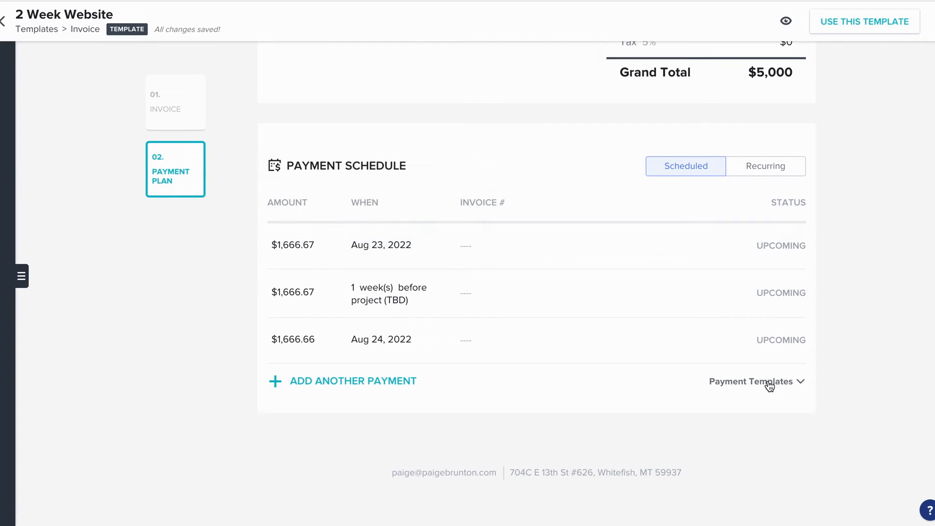
# - Return to the invoice page and save the coffee-and-desk header image crop
pyautogui.click(752, 382)
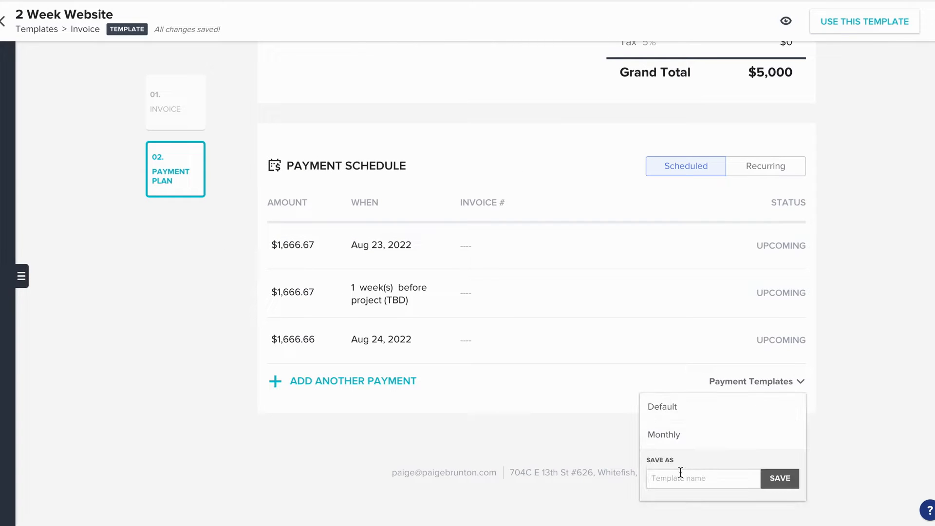
pyautogui.click(176, 102)
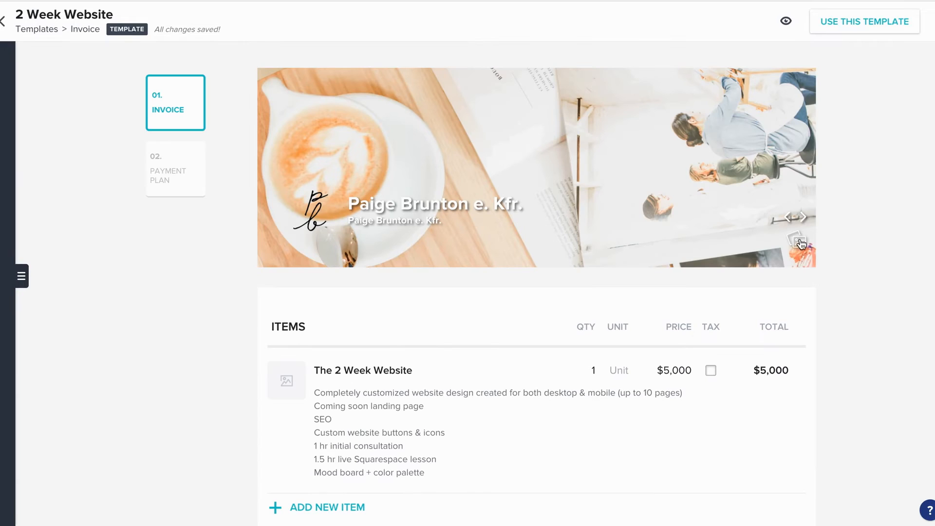
pyautogui.click(797, 242)
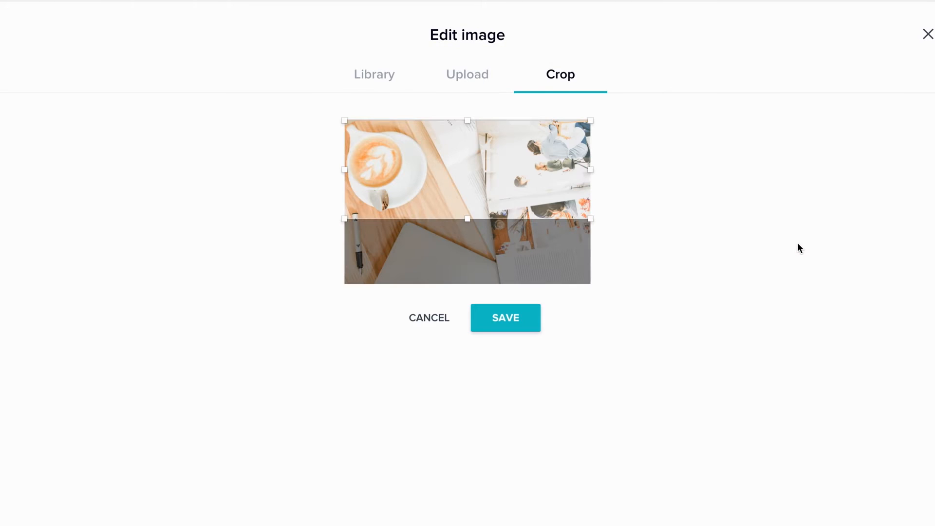
pyautogui.moveTo(382, 79)
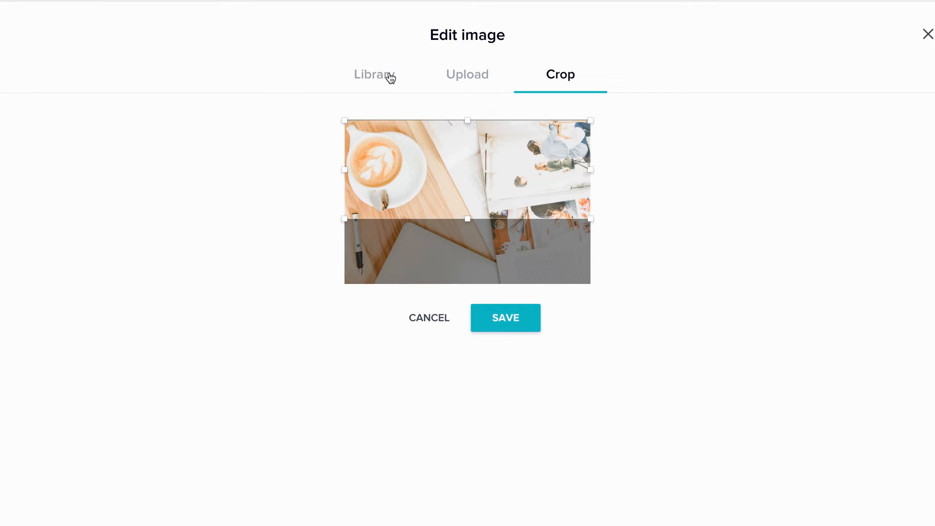
pyautogui.moveTo(473, 78)
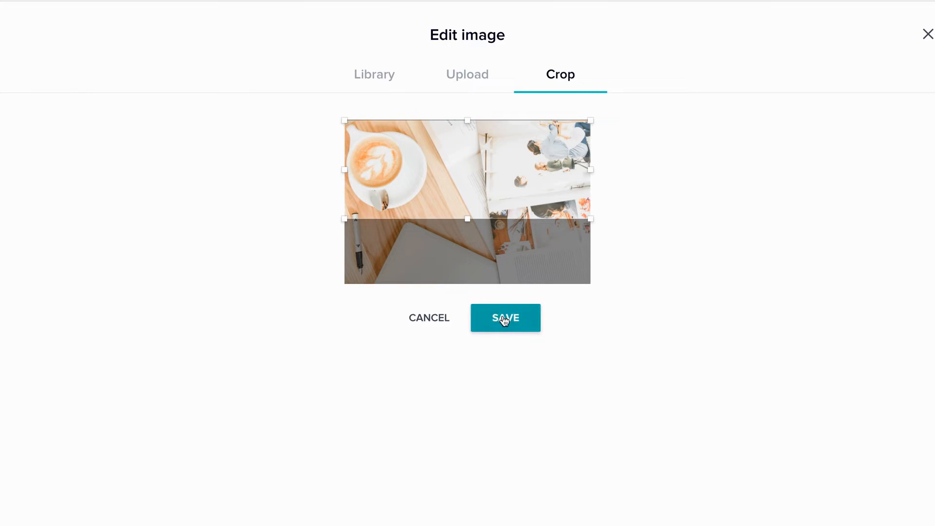
pyautogui.click(506, 317)
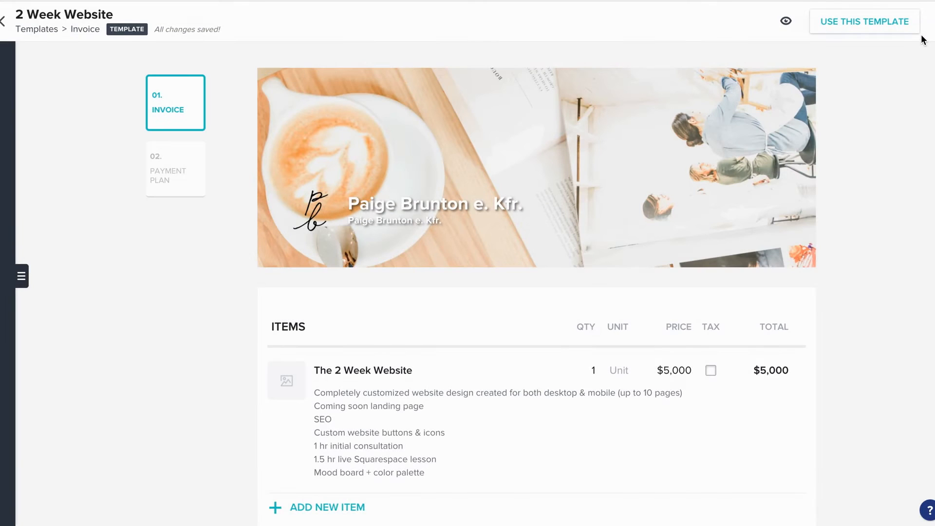
pyautogui.moveTo(787, 20)
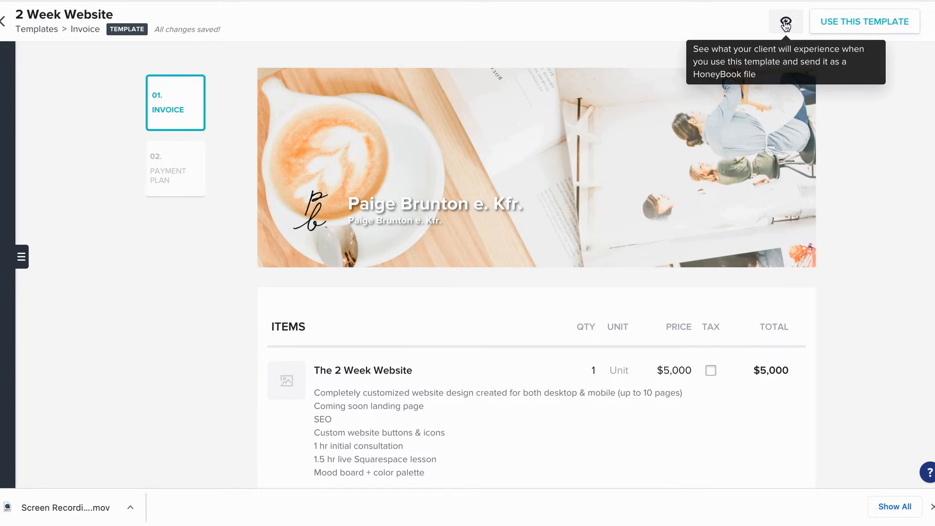
pyautogui.moveTo(788, 23)
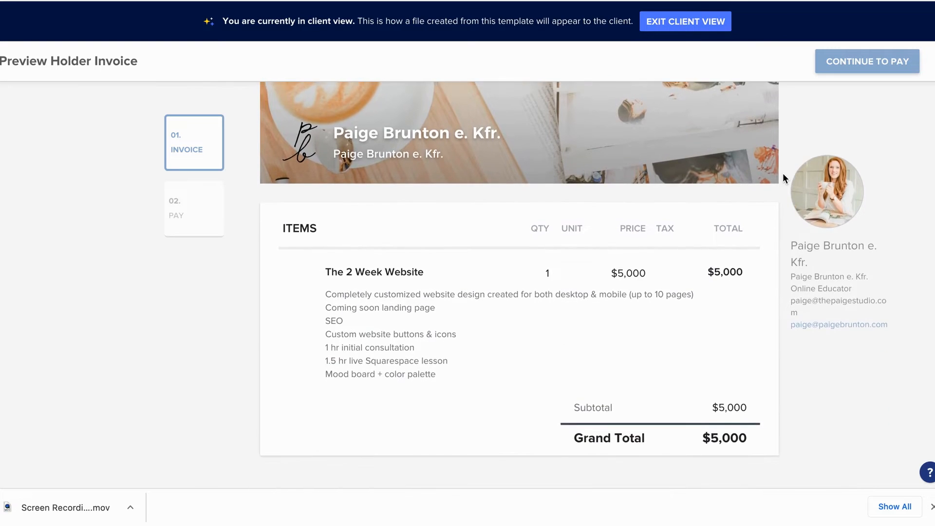
# - Preview the invoice and payment schedule in client view, then view the 02. Pay step
pyautogui.scroll(-3)
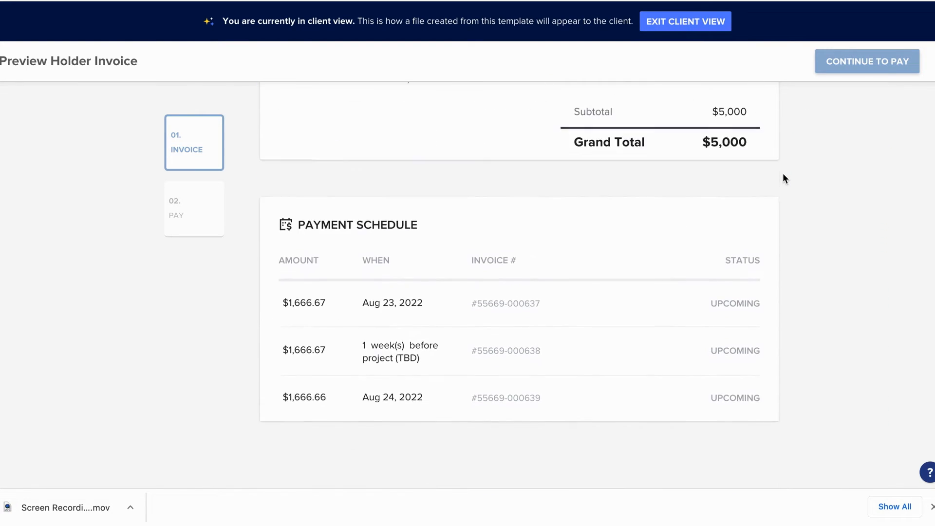
pyautogui.scroll(-3)
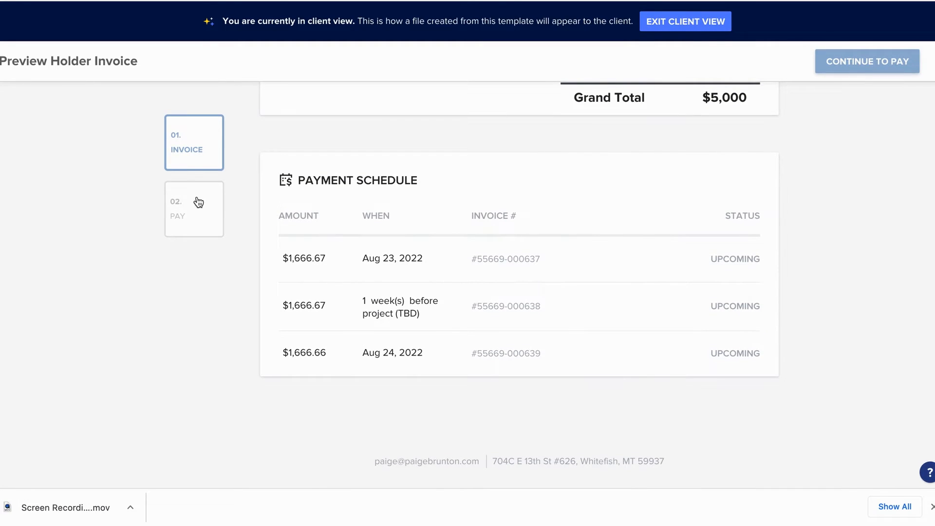
pyautogui.click(194, 208)
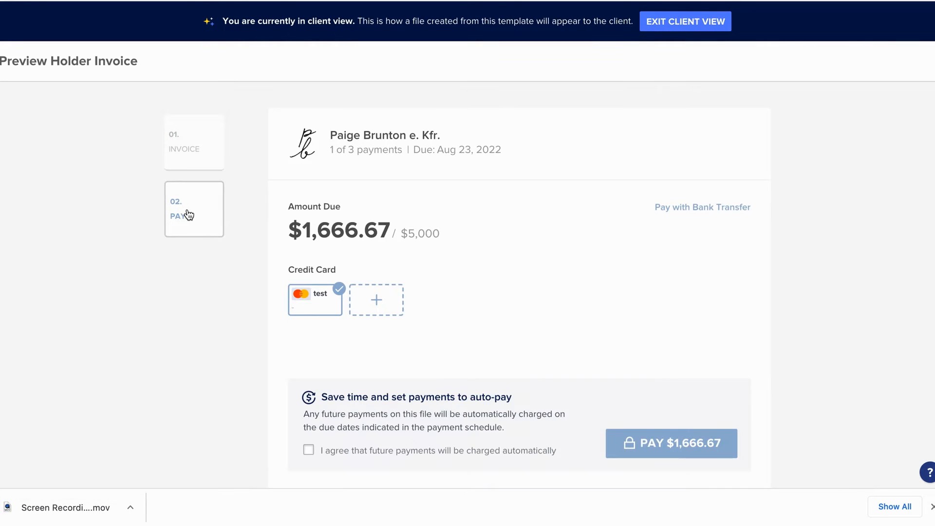
pyautogui.scroll(-3)
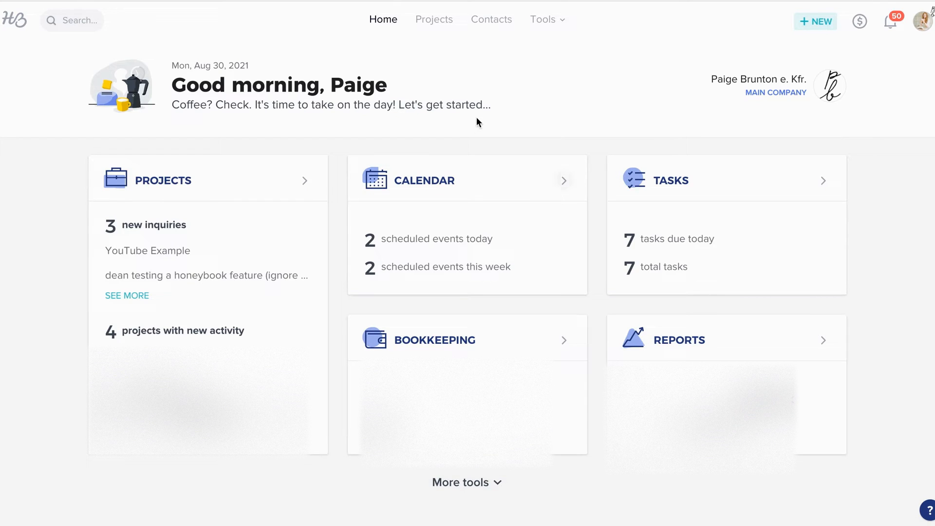
pyautogui.moveTo(432, 22)
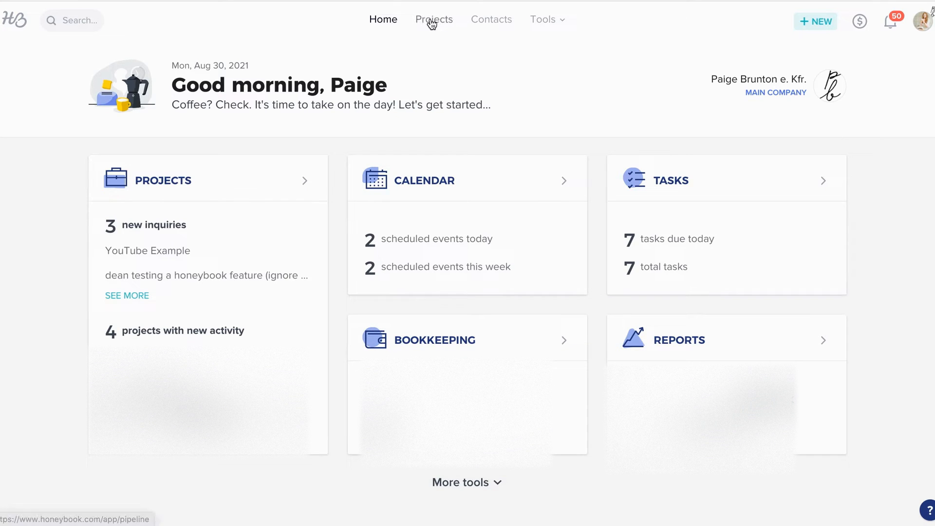
# - Open the YouTube Example project from Projects and choose Create New > Invoice
pyautogui.click(434, 20)
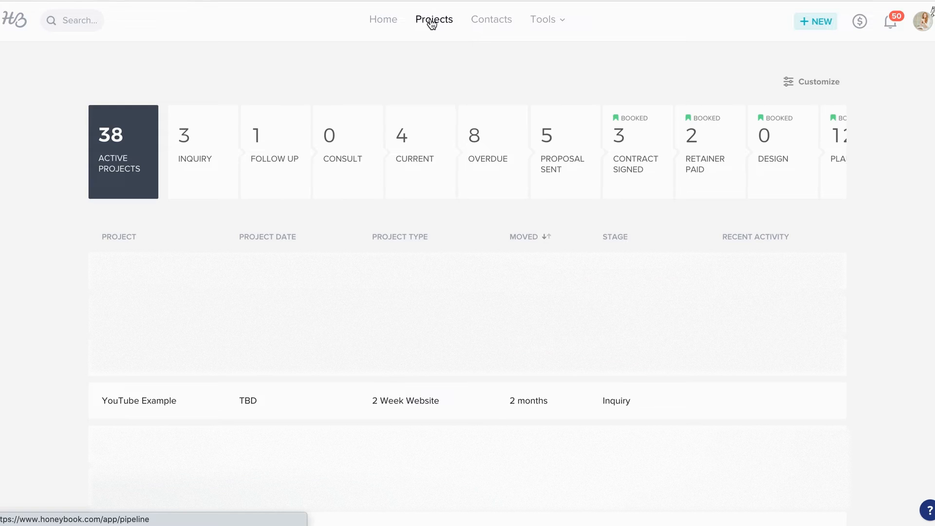
pyautogui.moveTo(155, 403)
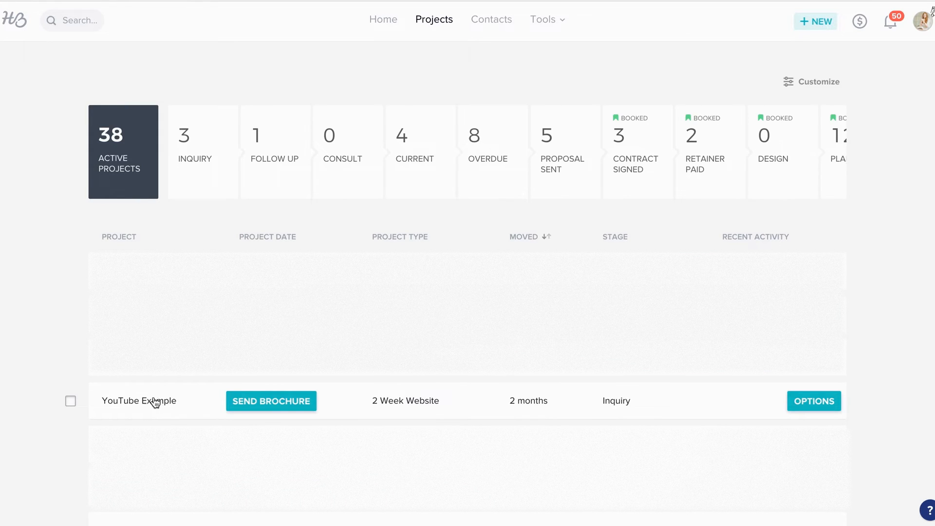
pyautogui.click(138, 401)
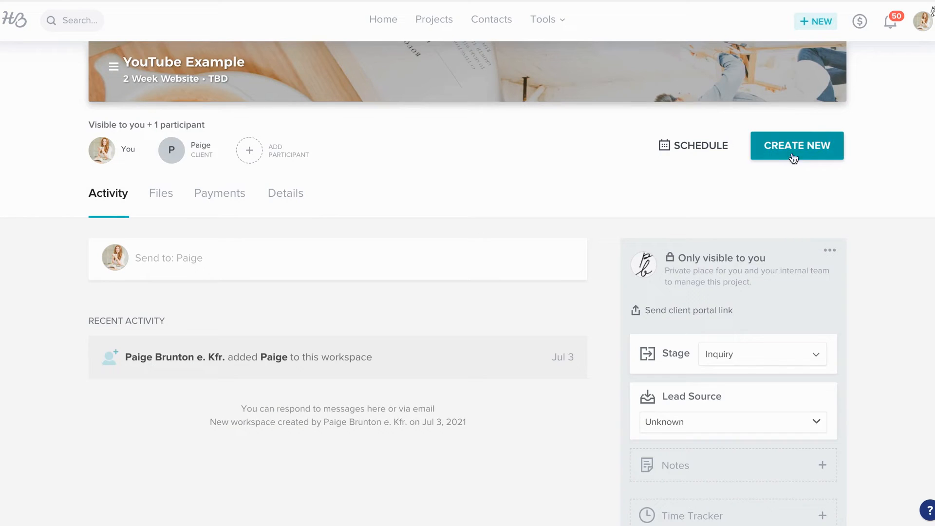
pyautogui.click(797, 145)
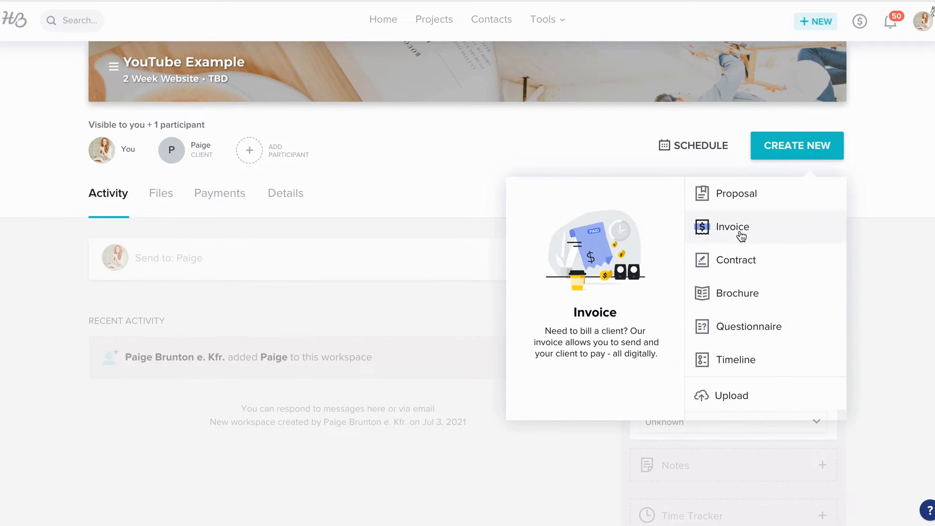
pyautogui.click(732, 227)
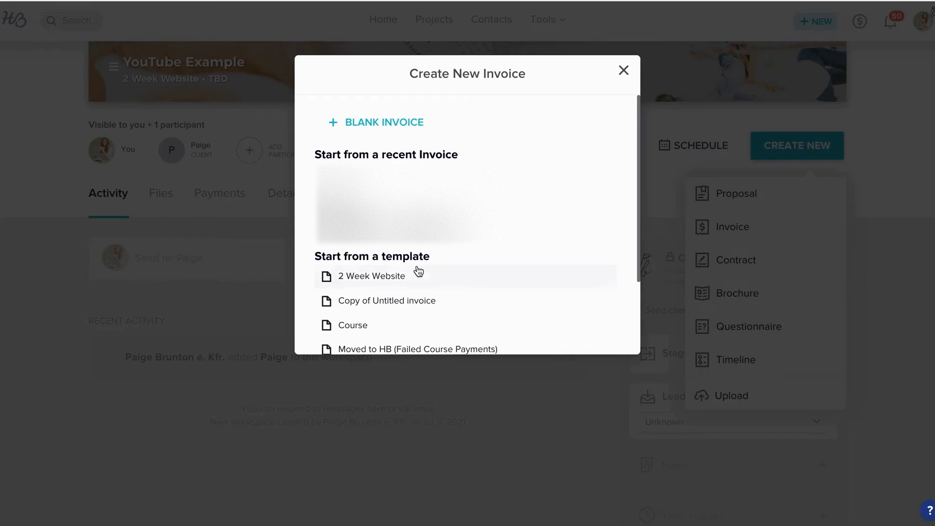
pyautogui.click(372, 276)
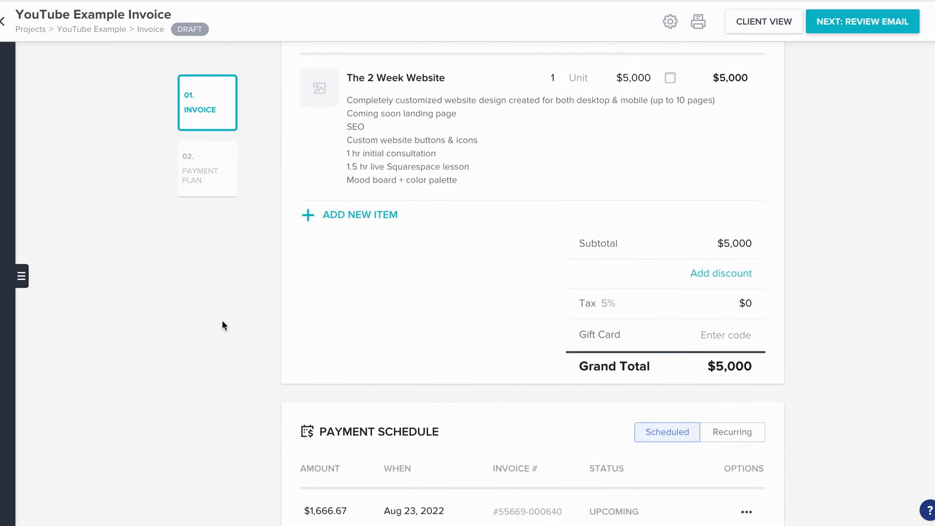
pyautogui.scroll(-3)
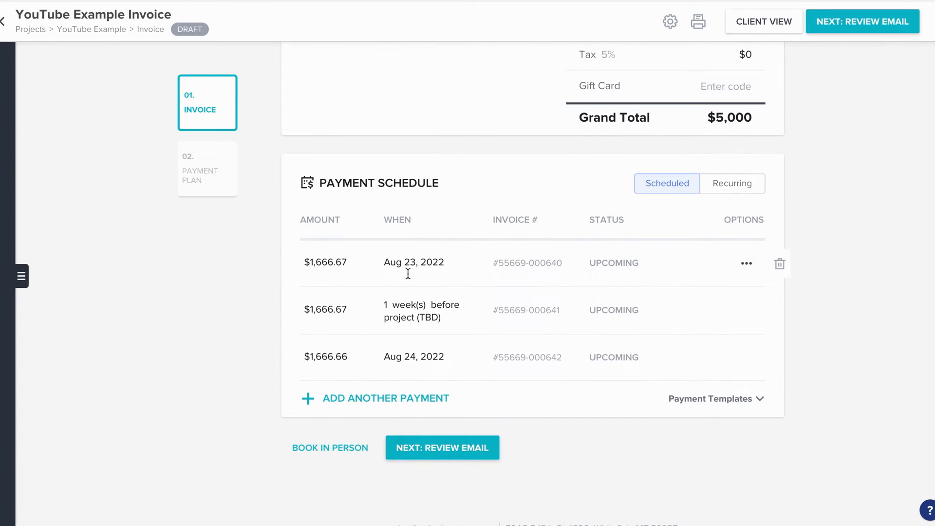
pyautogui.moveTo(413, 367)
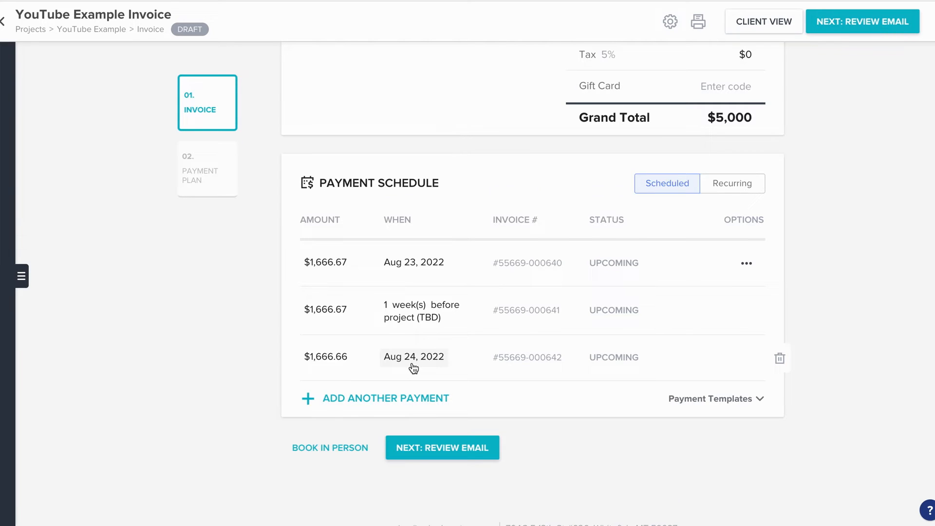
pyautogui.click(862, 21)
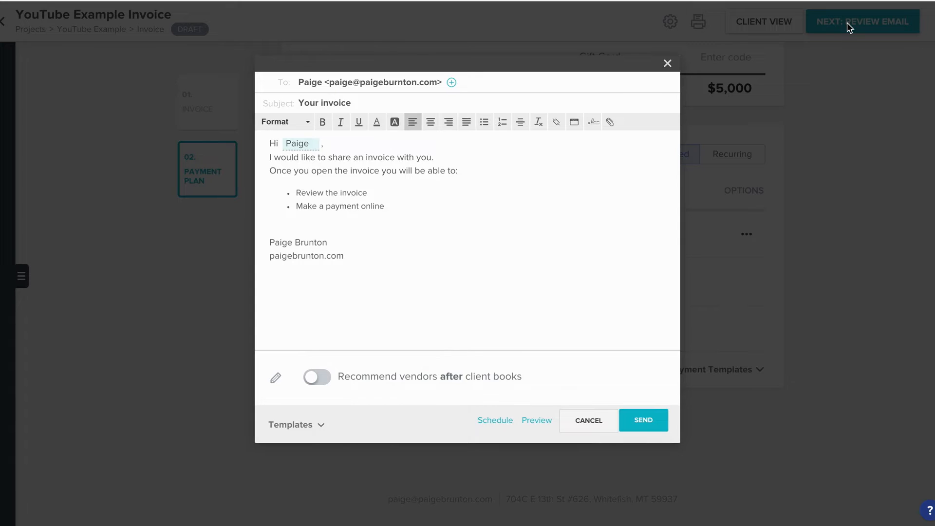
# - Open and close the invoice email's saved templates list
pyautogui.click(291, 425)
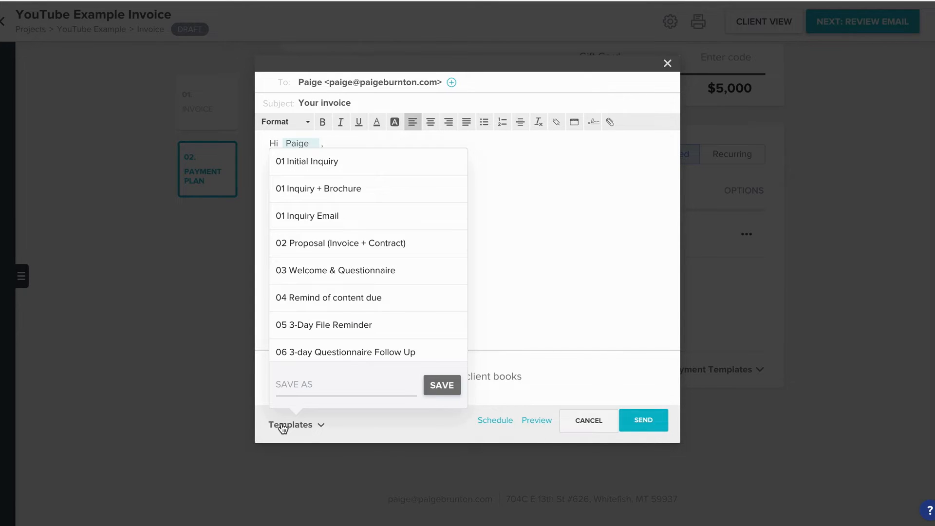
pyautogui.click(290, 425)
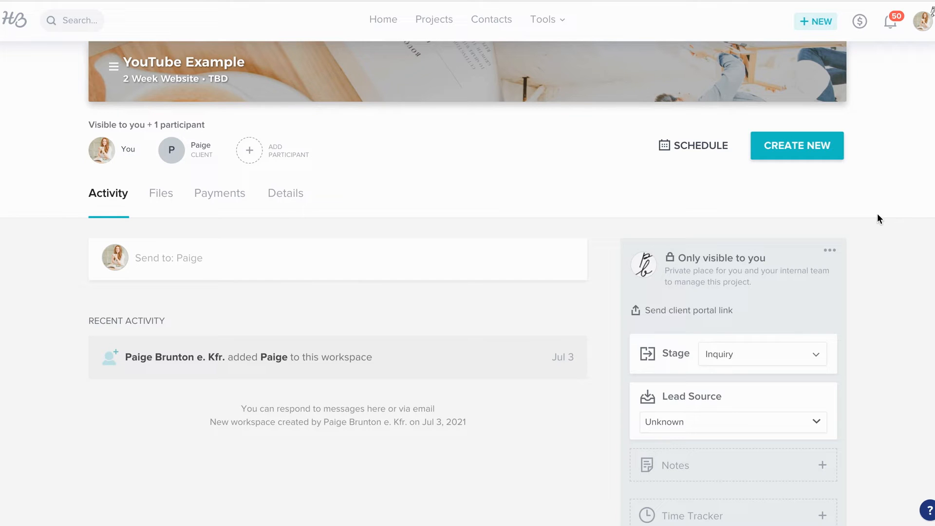
pyautogui.click(924, 20)
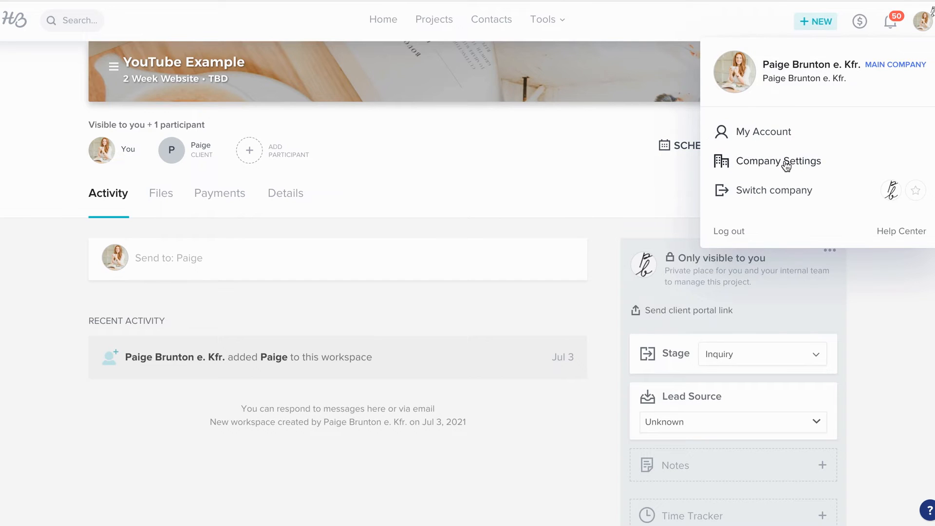
pyautogui.click(778, 161)
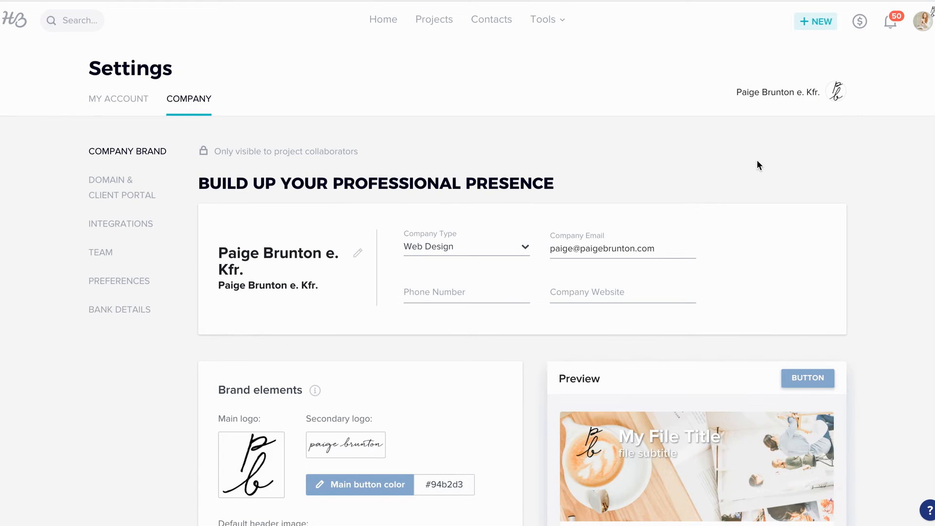
pyautogui.moveTo(136, 314)
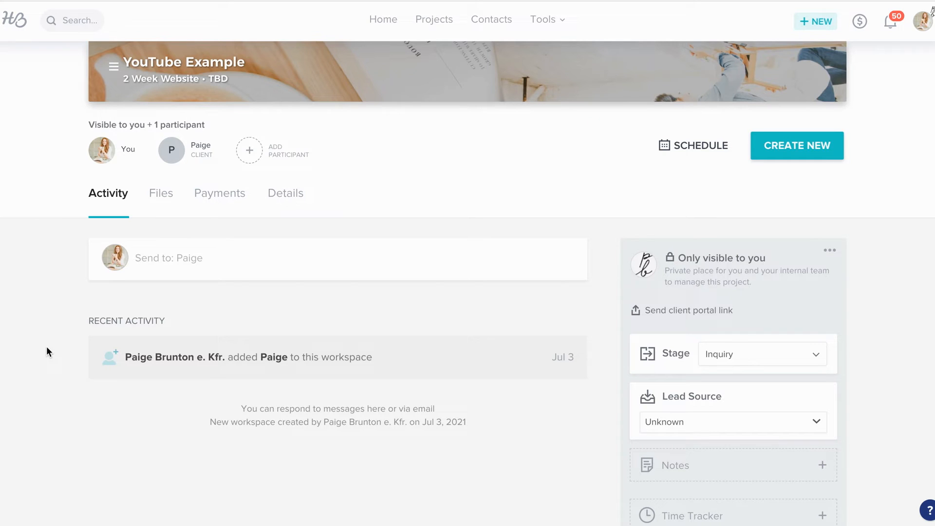
pyautogui.click(543, 19)
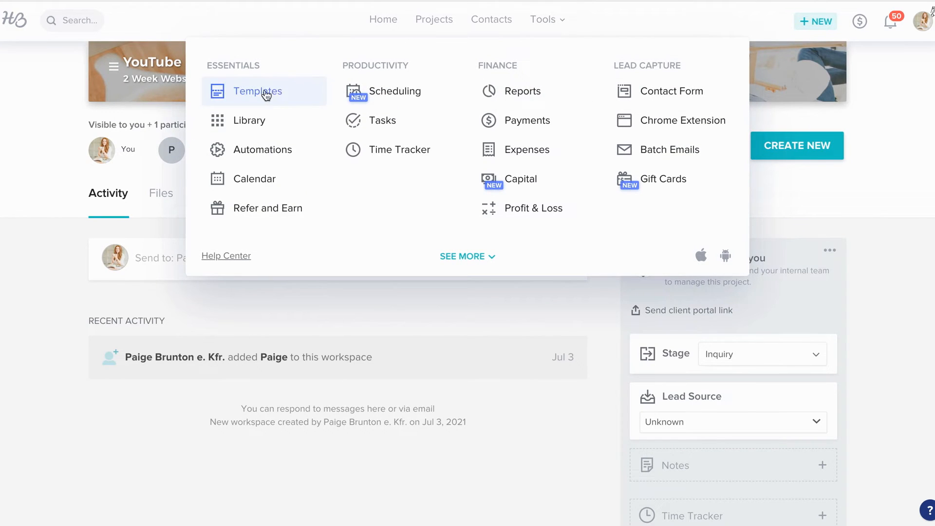
pyautogui.click(259, 91)
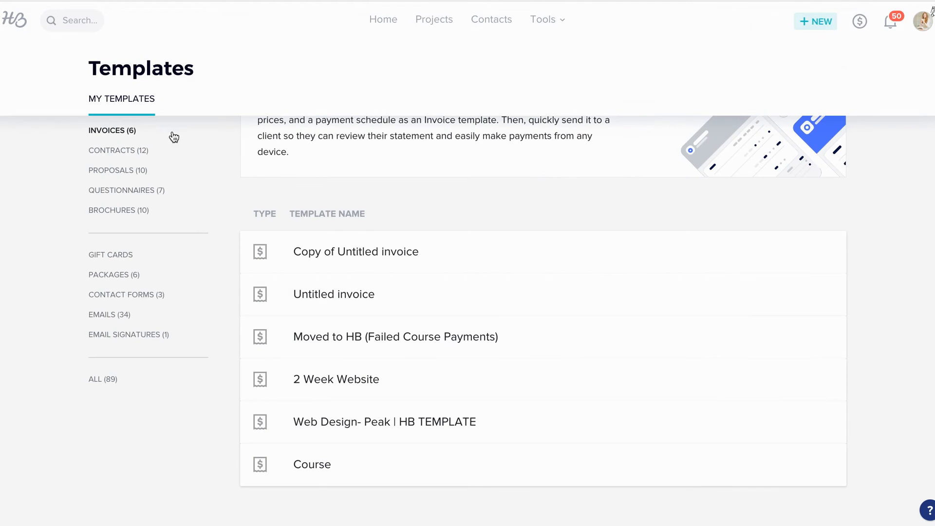
pyautogui.click(119, 150)
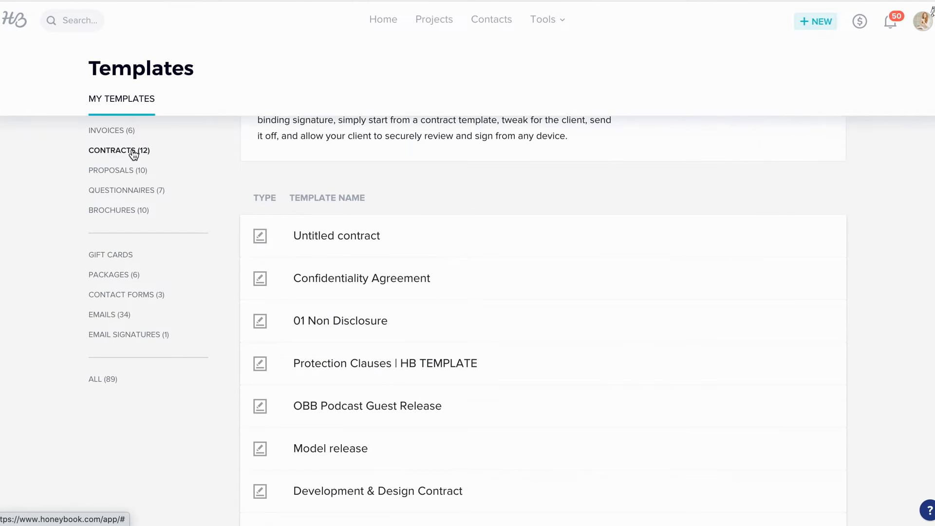
pyautogui.click(336, 235)
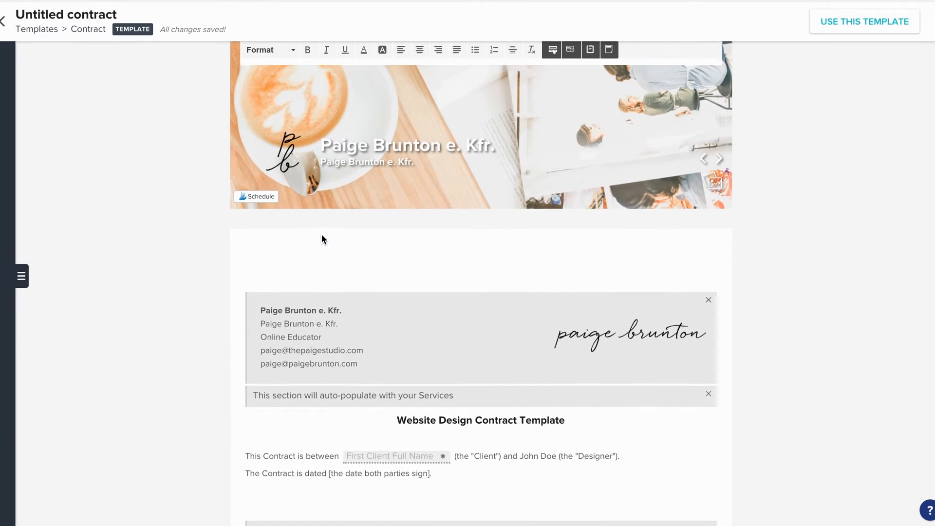
pyautogui.doubleClick(68, 13)
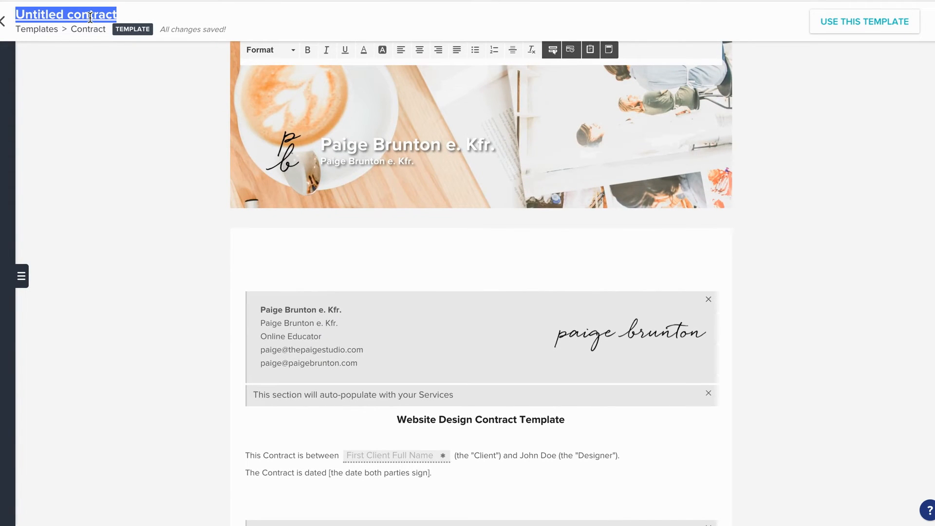
pyautogui.moveTo(544, 170)
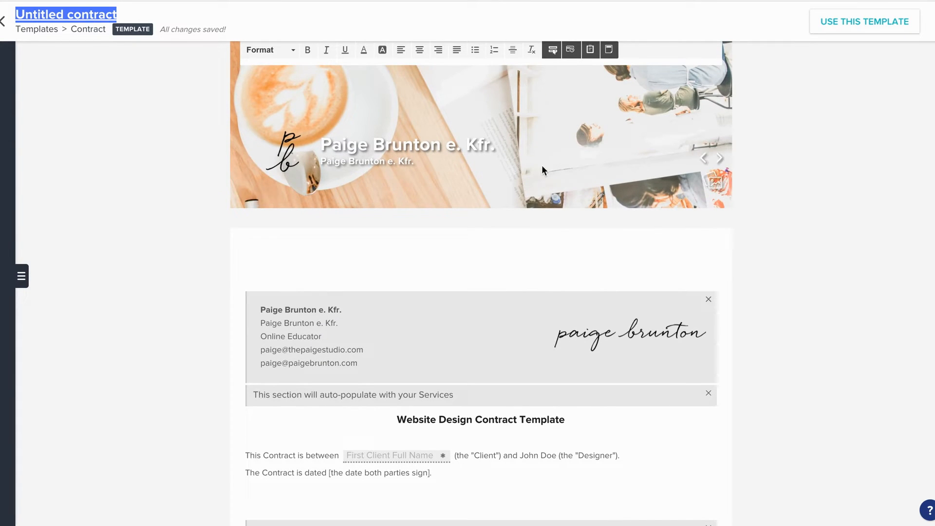
pyautogui.moveTo(714, 184)
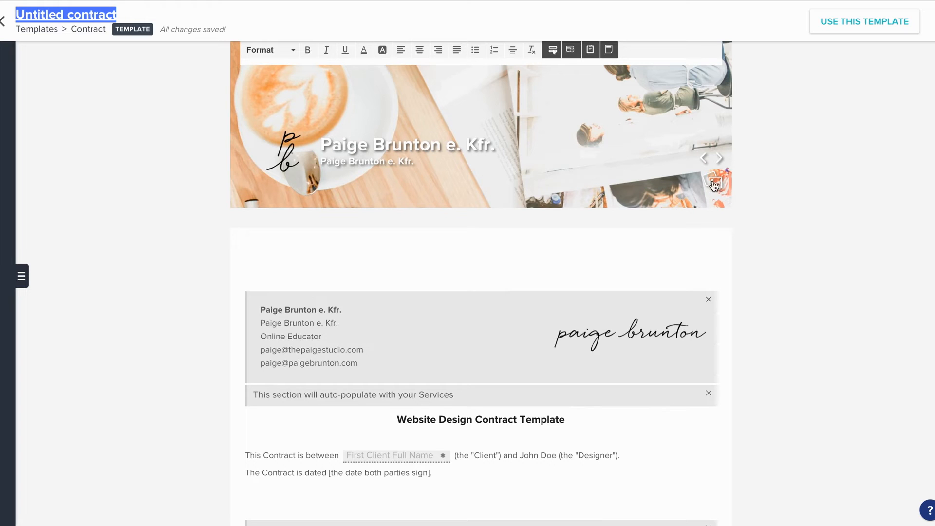
pyautogui.scroll(-3)
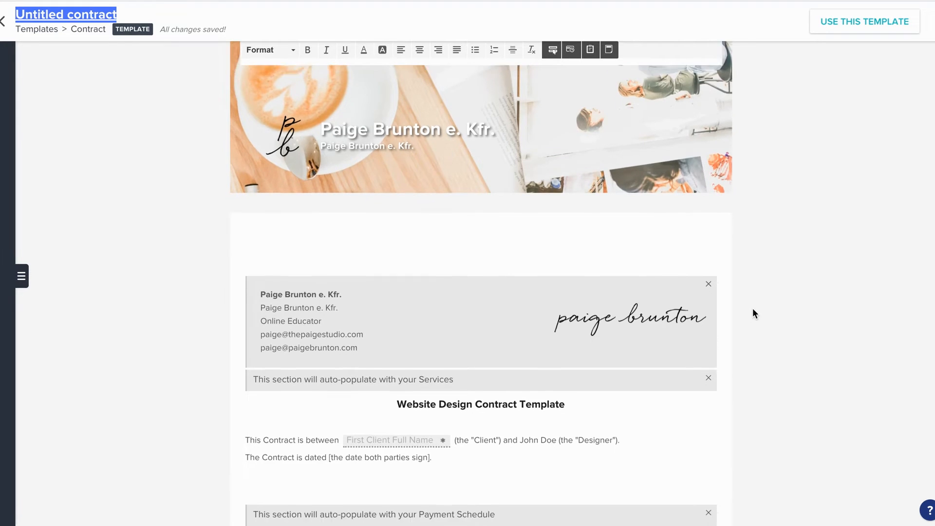
pyautogui.scroll(-3)
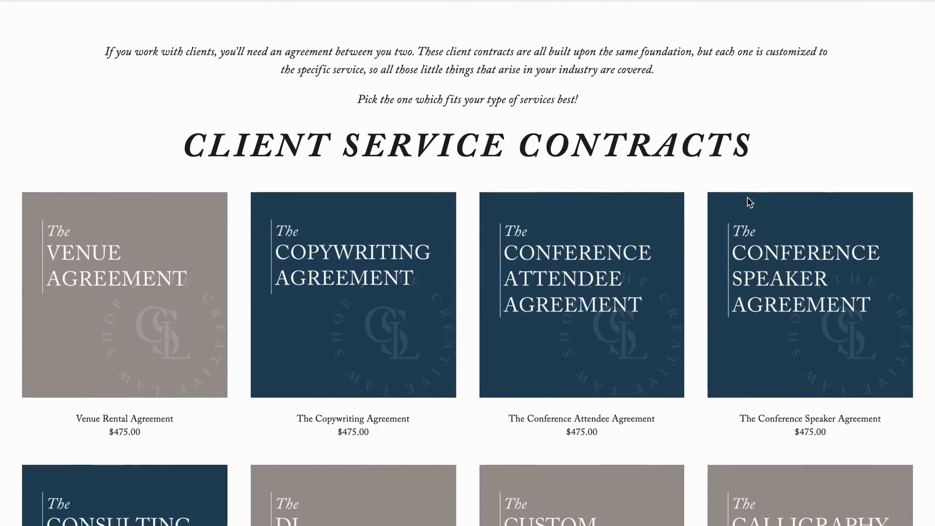
# - Scroll through Creative Law Shop's client service contracts, like venue and copywriting agreements
pyautogui.scroll(-3)
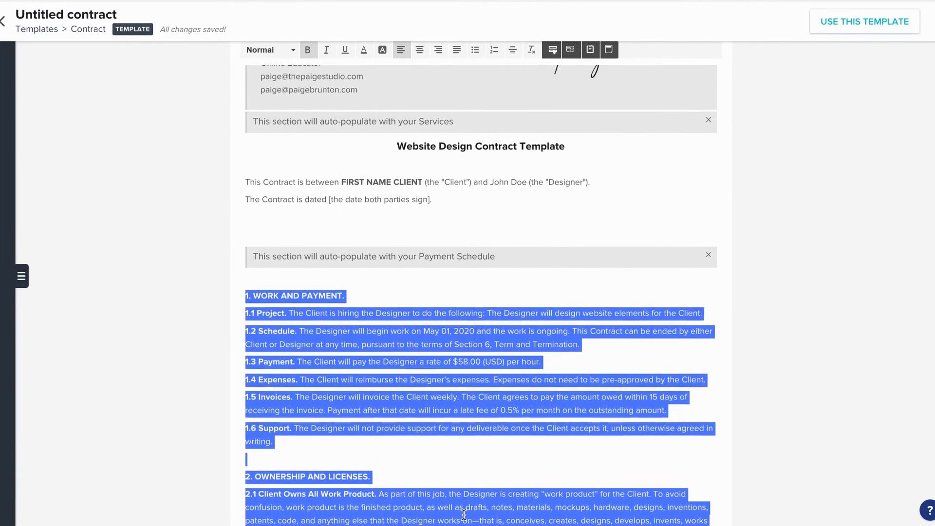
# - Convert the contract's FIRST NAME CLIENT placeholder into a First Client Full Name field
pyautogui.click(427, 192)
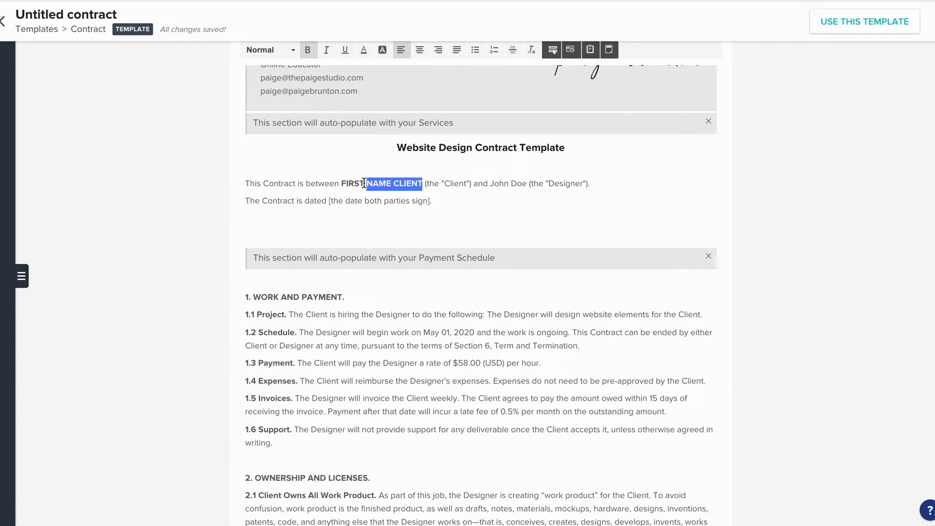
pyautogui.moveTo(554, 55)
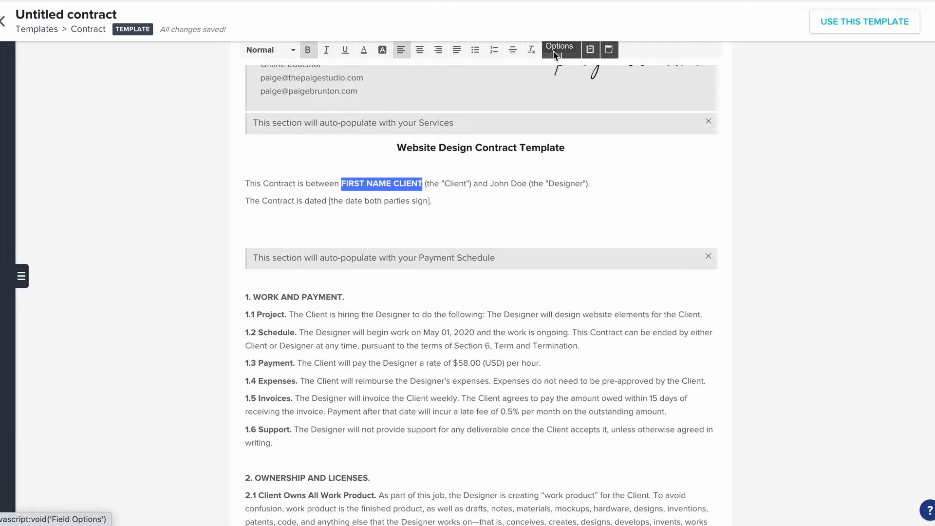
pyautogui.click(560, 49)
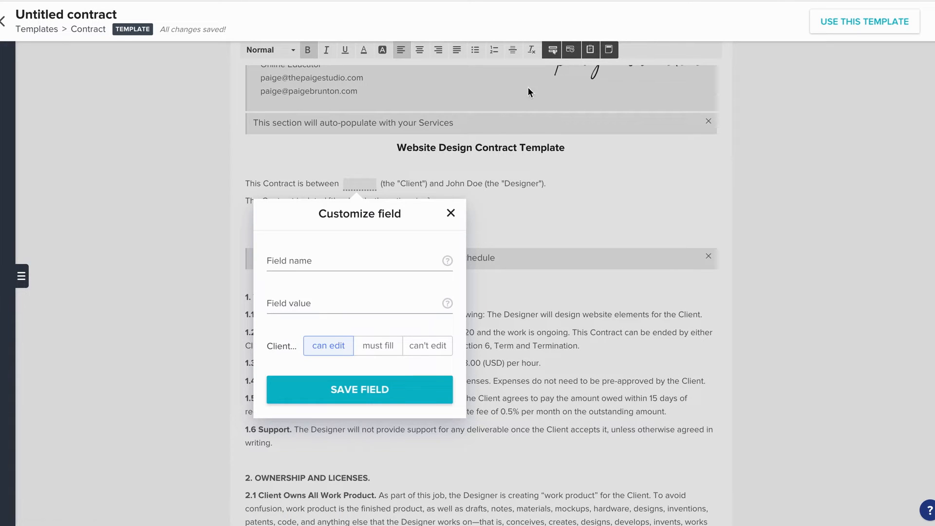
pyautogui.click(347, 261)
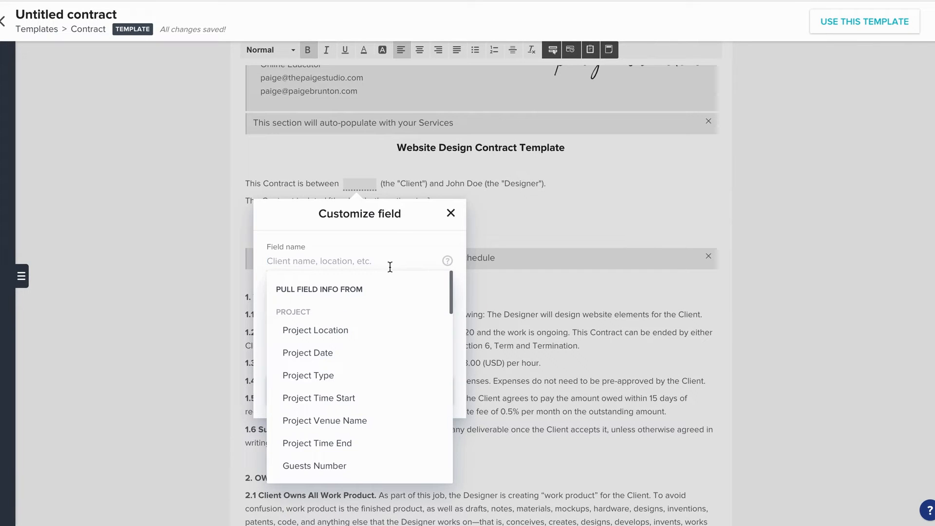
pyautogui.scroll(-3)
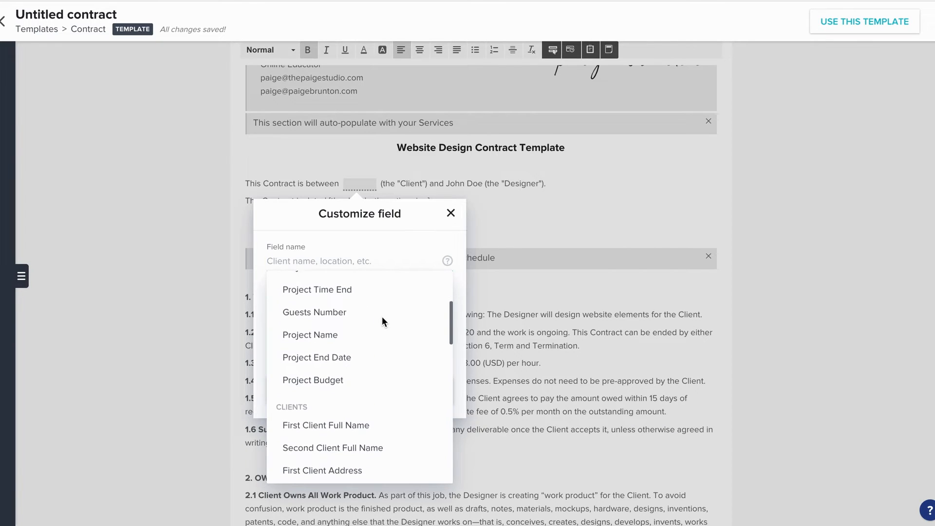
pyautogui.scroll(-3)
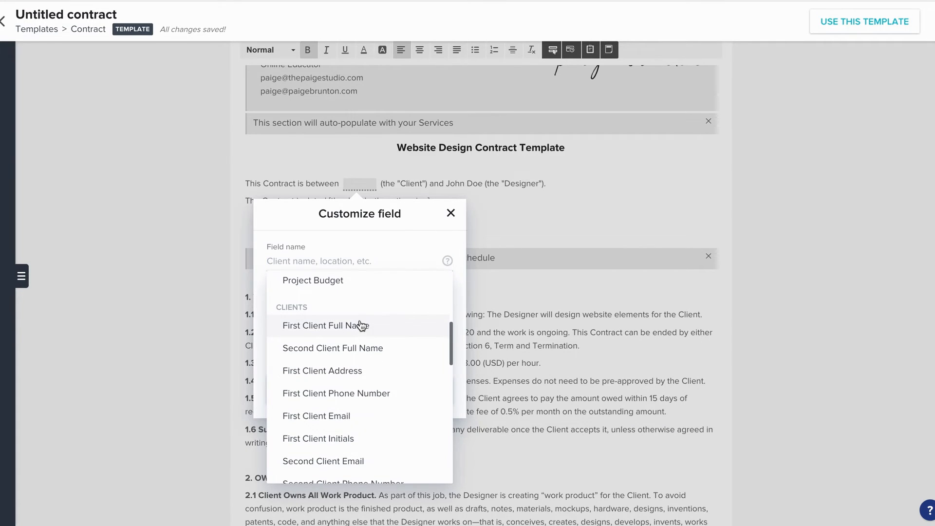
pyautogui.click(324, 325)
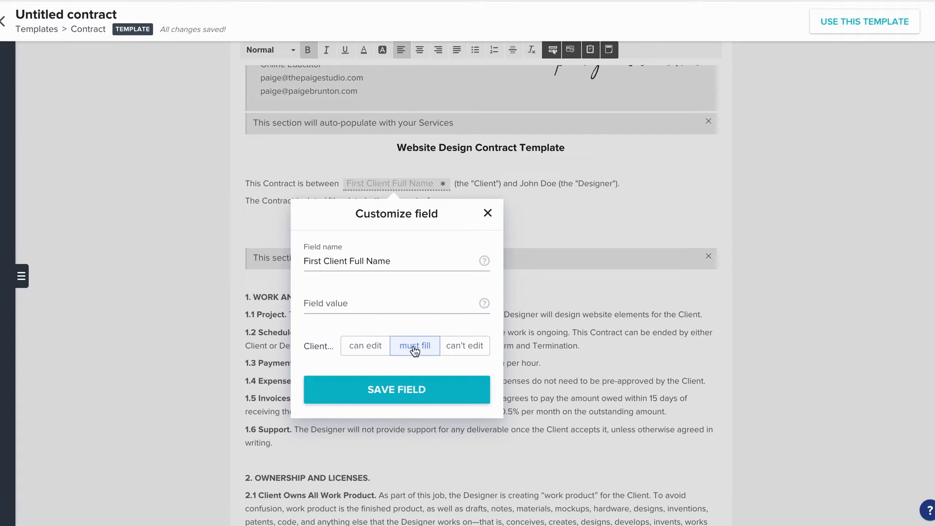
pyautogui.moveTo(472, 343)
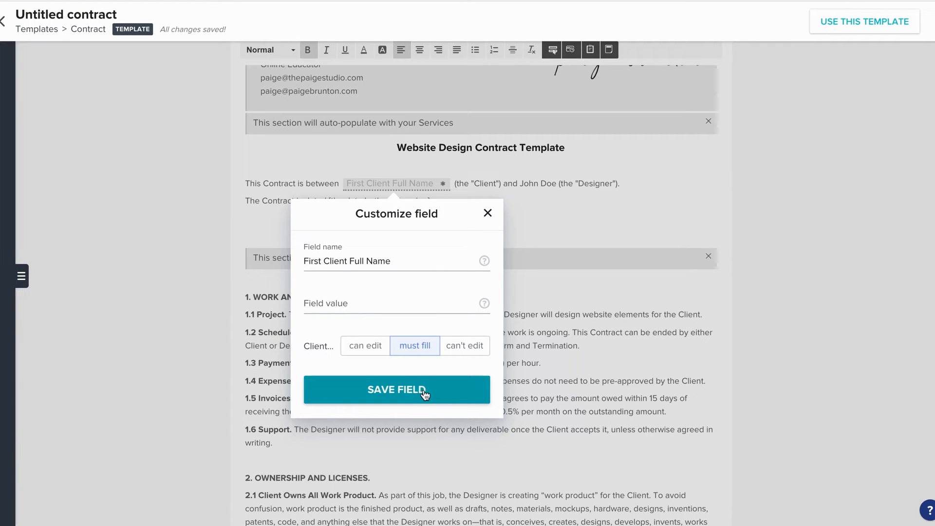
pyautogui.moveTo(409, 390)
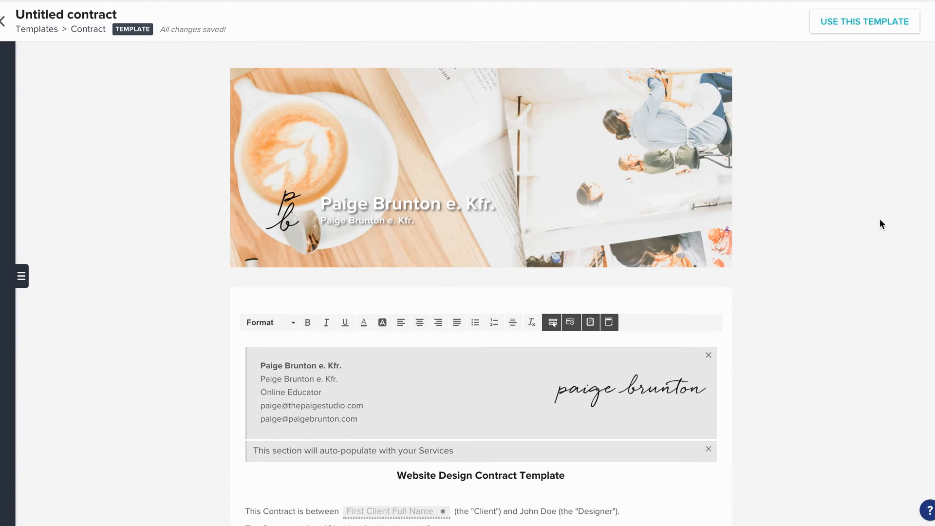
pyautogui.moveTo(841, 29)
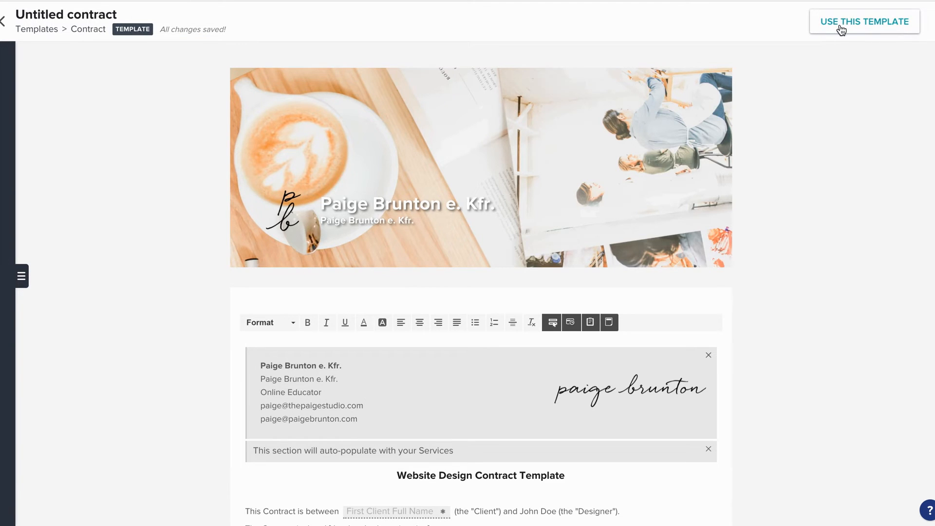
# - Create a contract file from this template in the existing YouTube Example project
pyautogui.click(841, 21)
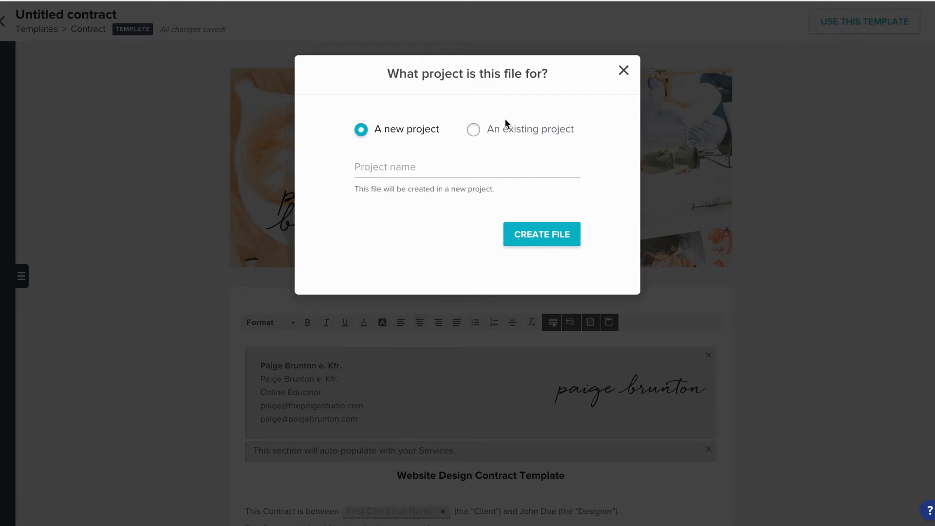
pyautogui.click(473, 129)
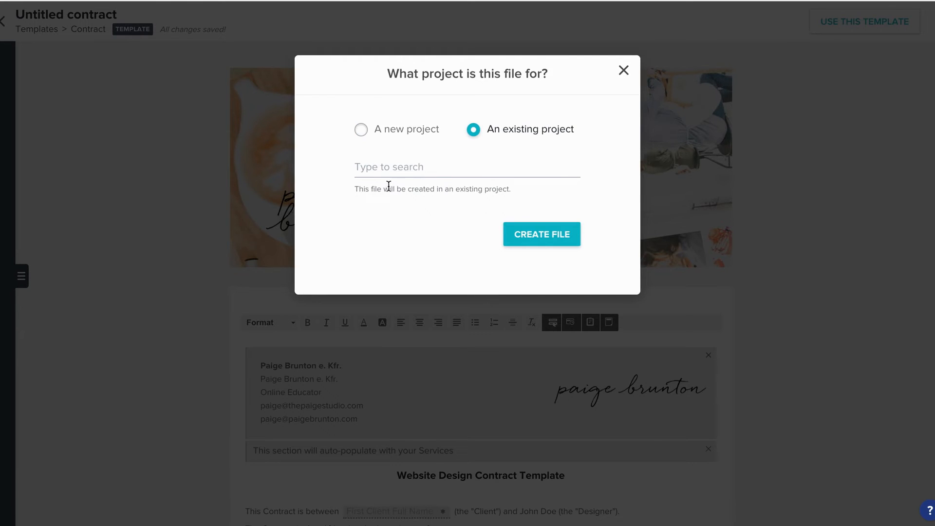
pyautogui.write('Yout')
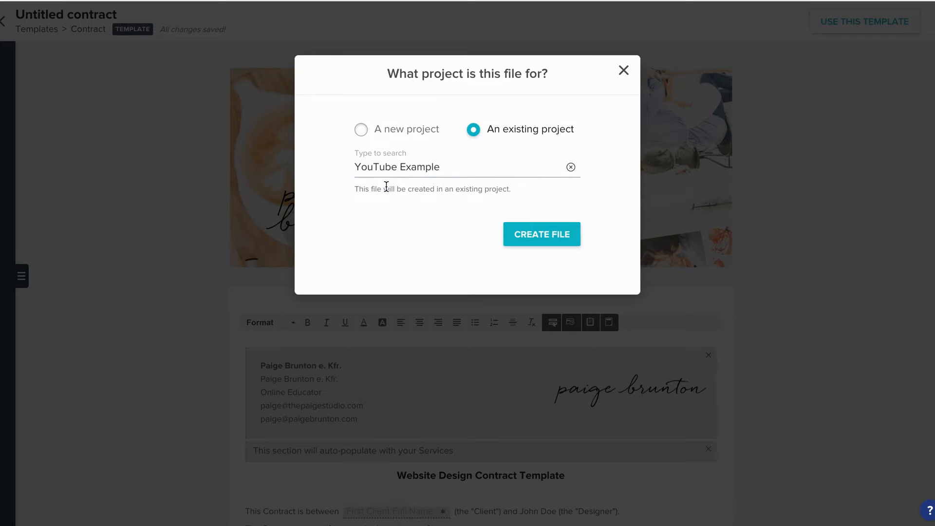
pyautogui.click(542, 234)
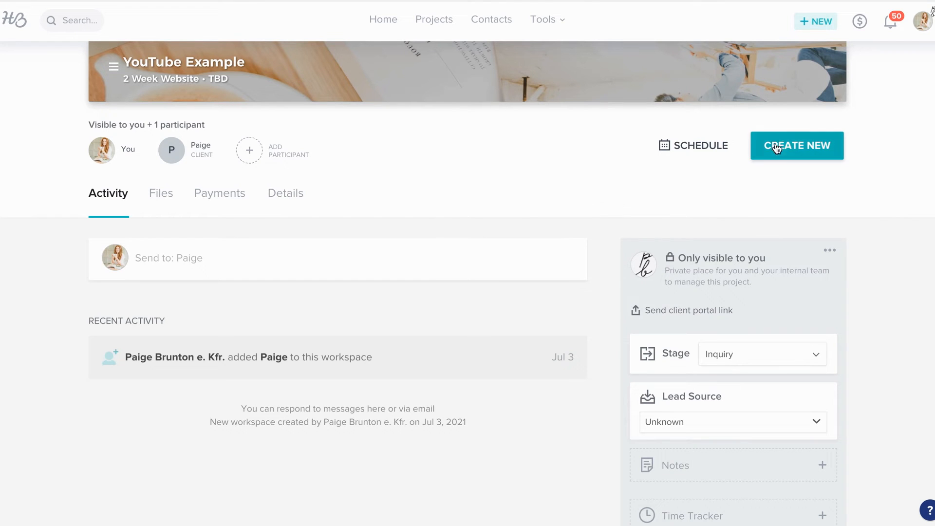
pyautogui.click(797, 145)
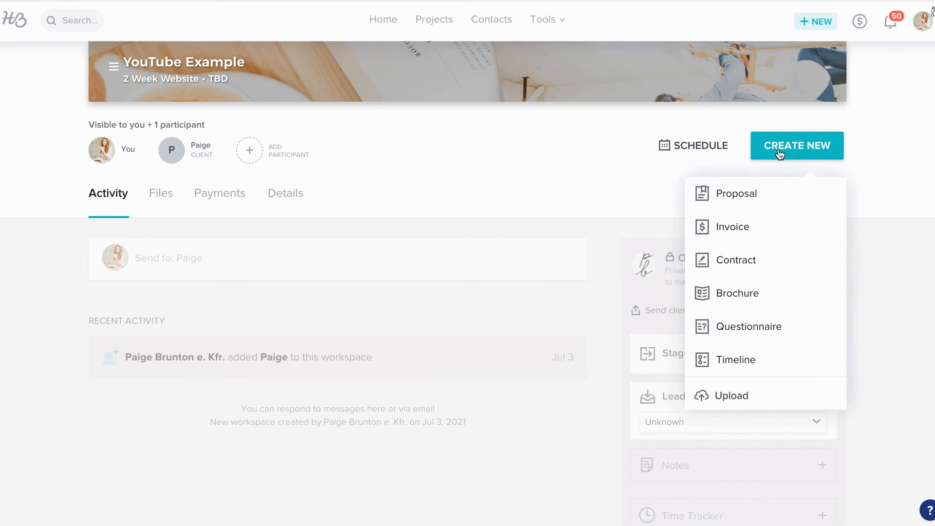
pyautogui.moveTo(736, 263)
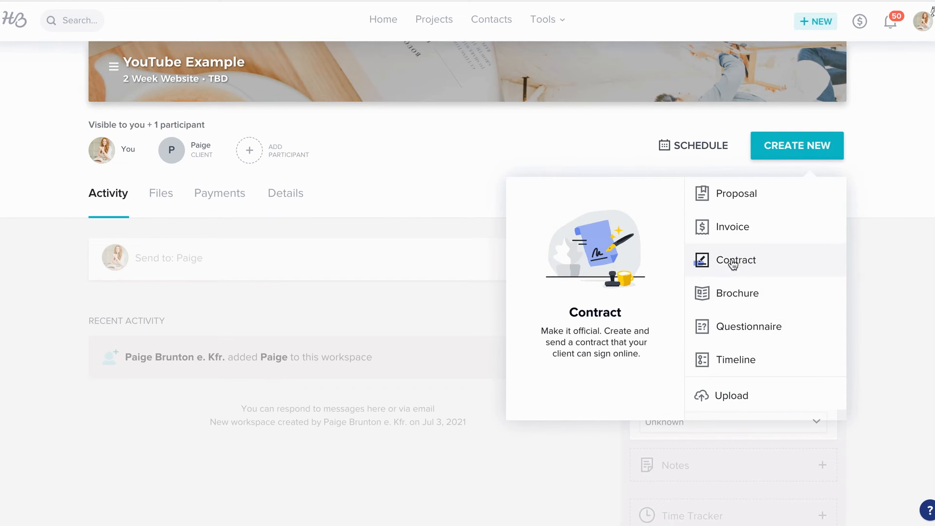
pyautogui.click(736, 261)
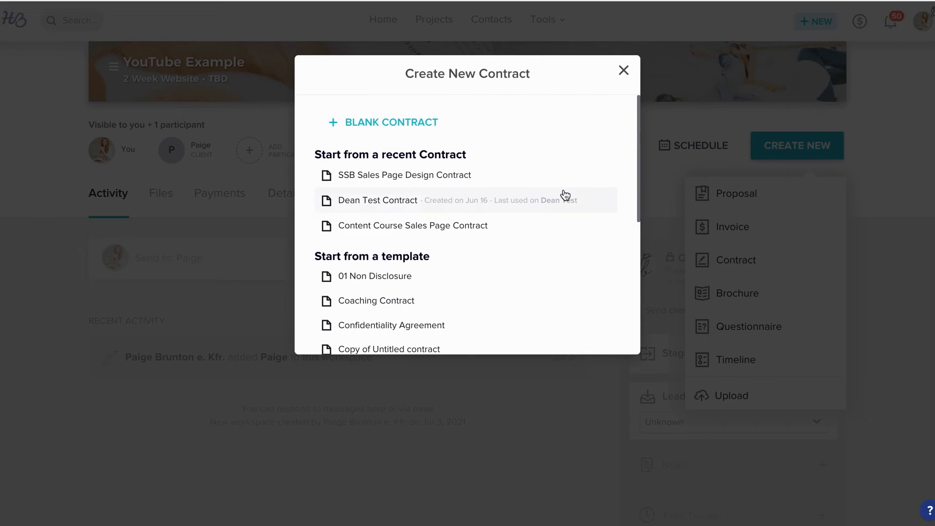
pyautogui.scroll(-3)
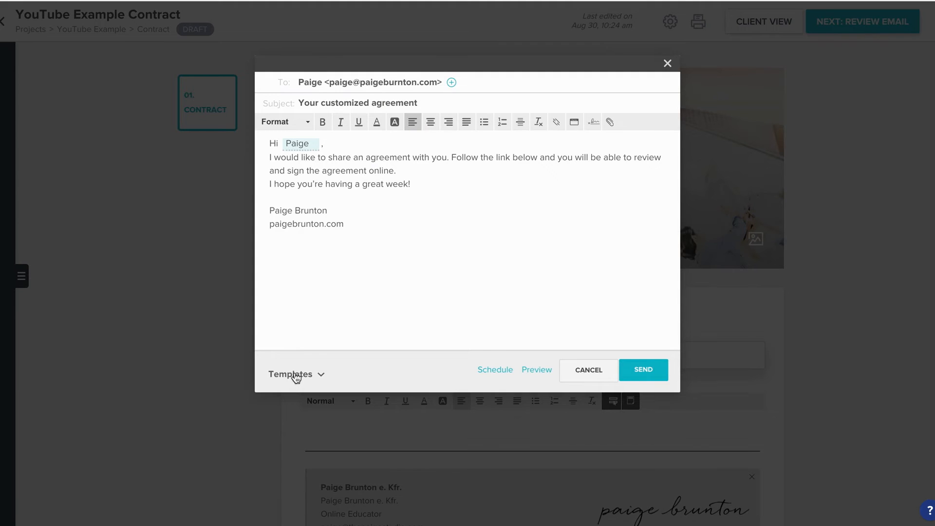
pyautogui.click(290, 374)
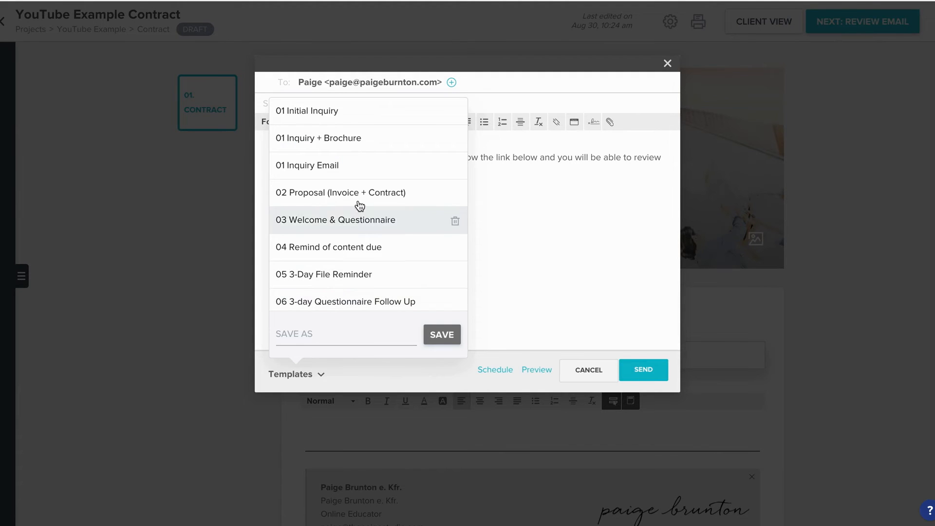
pyautogui.click(342, 334)
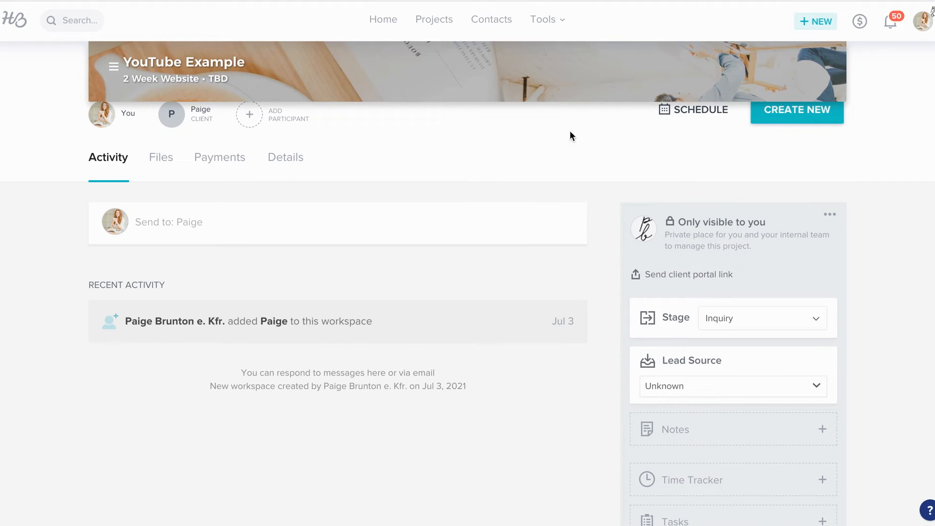
# - Browse contract templates and the image and file library, then reopen Tools from Home
pyautogui.click(543, 19)
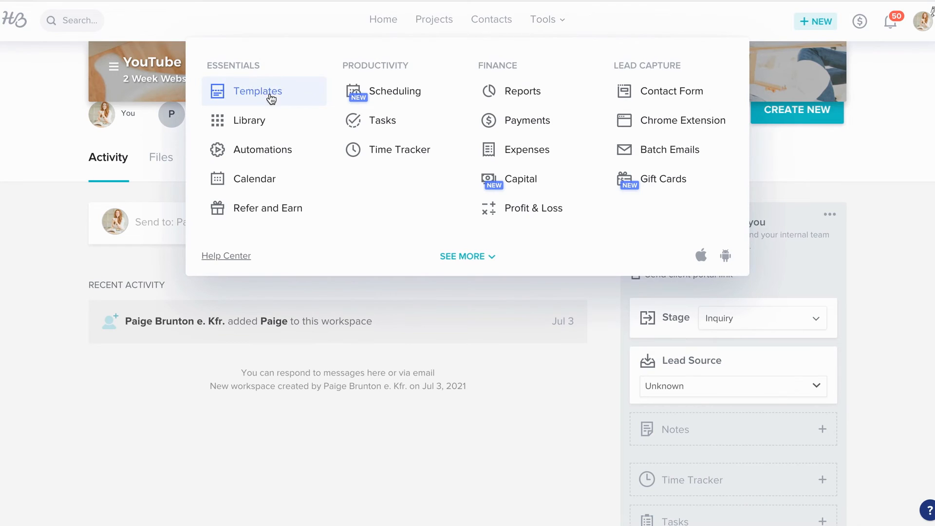
pyautogui.click(258, 91)
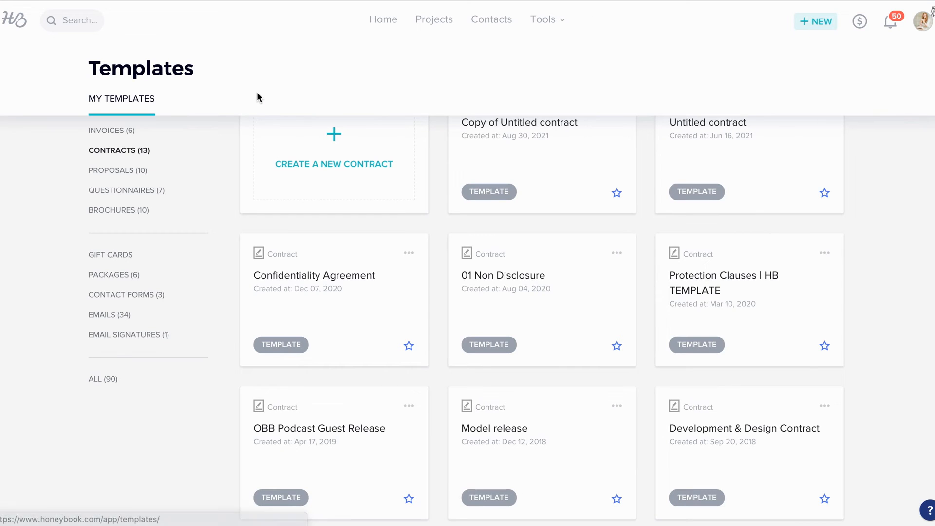
pyautogui.moveTo(150, 203)
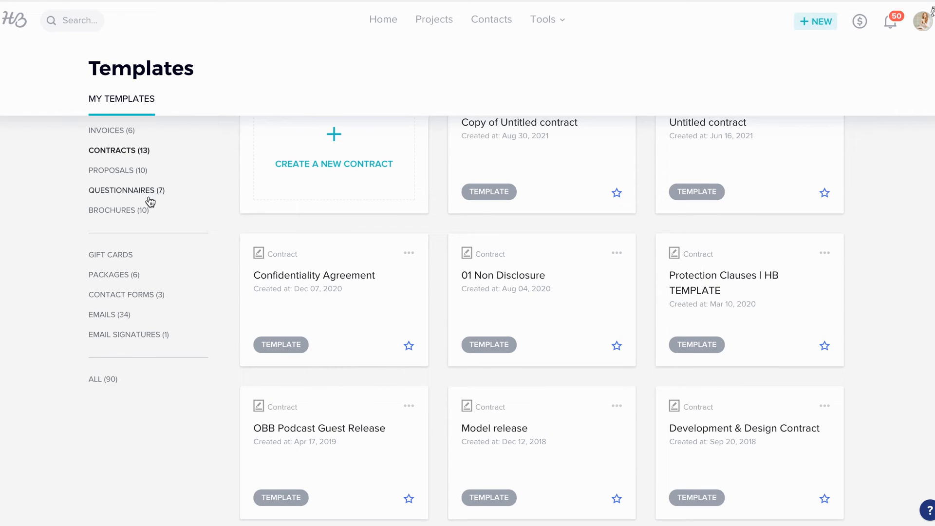
pyautogui.moveTo(127, 214)
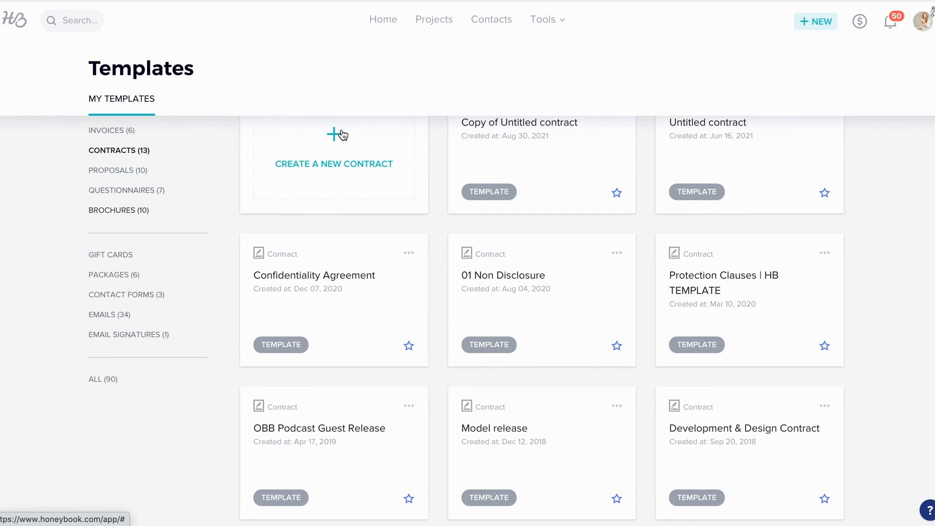
pyautogui.click(543, 19)
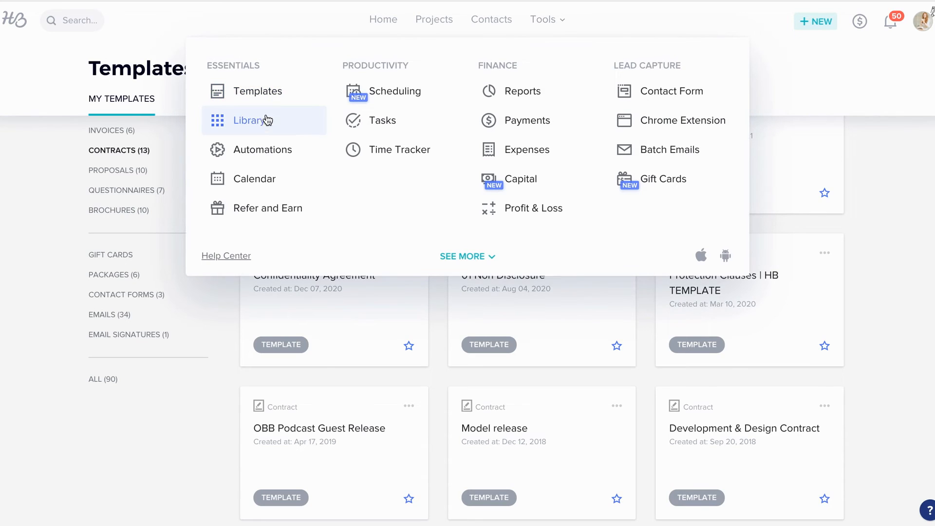
pyautogui.click(248, 120)
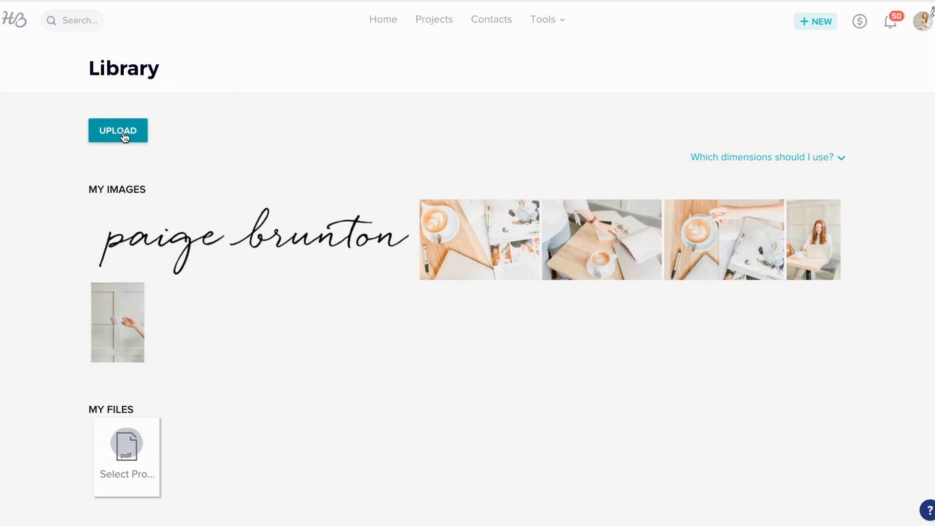
pyautogui.click(383, 20)
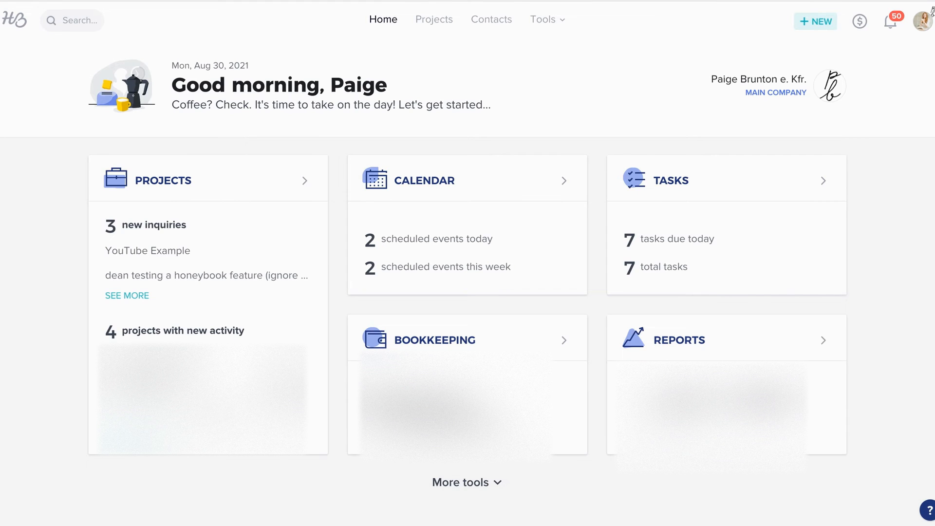
pyautogui.click(543, 20)
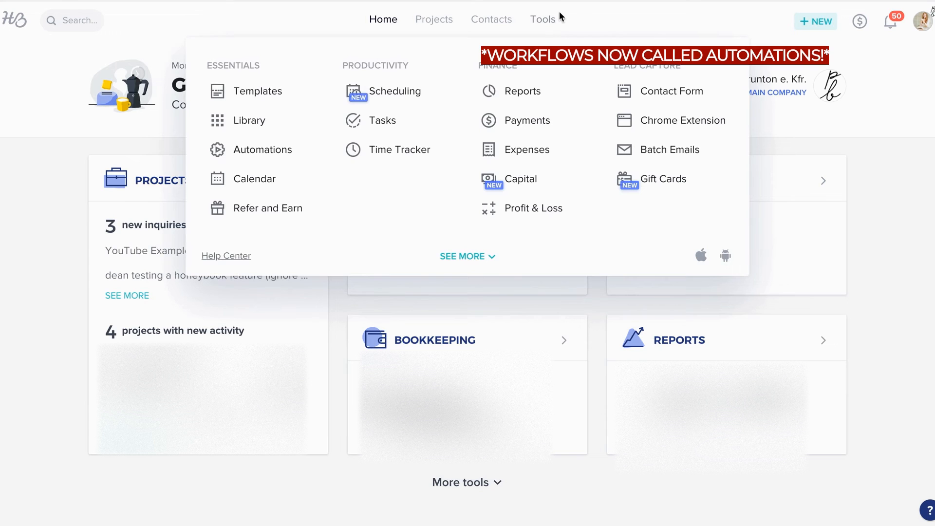
pyautogui.moveTo(252, 155)
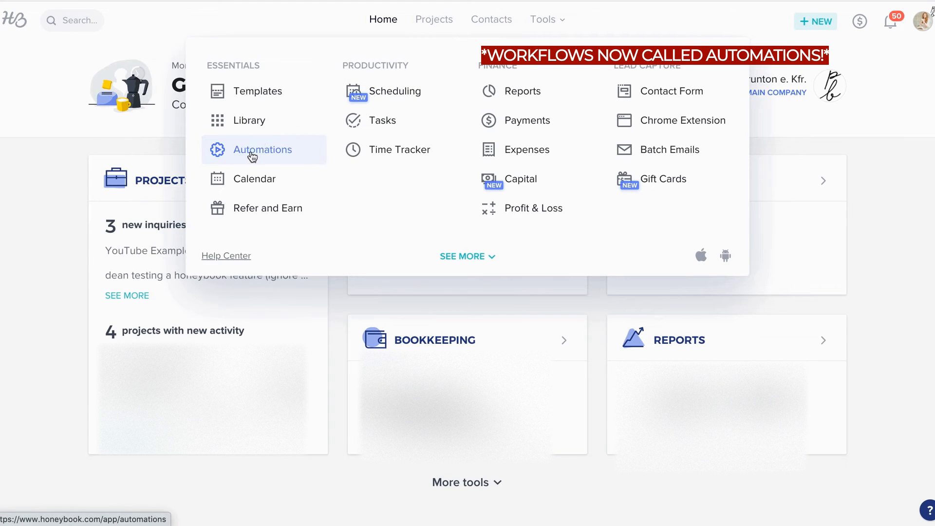
# - Add a first action emailing the Untitled brochure with the 01 Initial Inquiry email
pyautogui.click(263, 149)
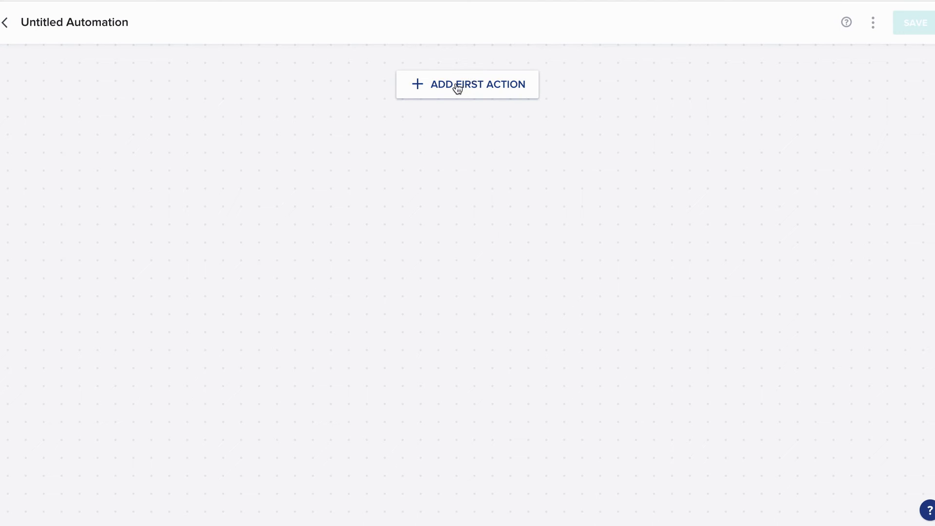
pyautogui.click(468, 84)
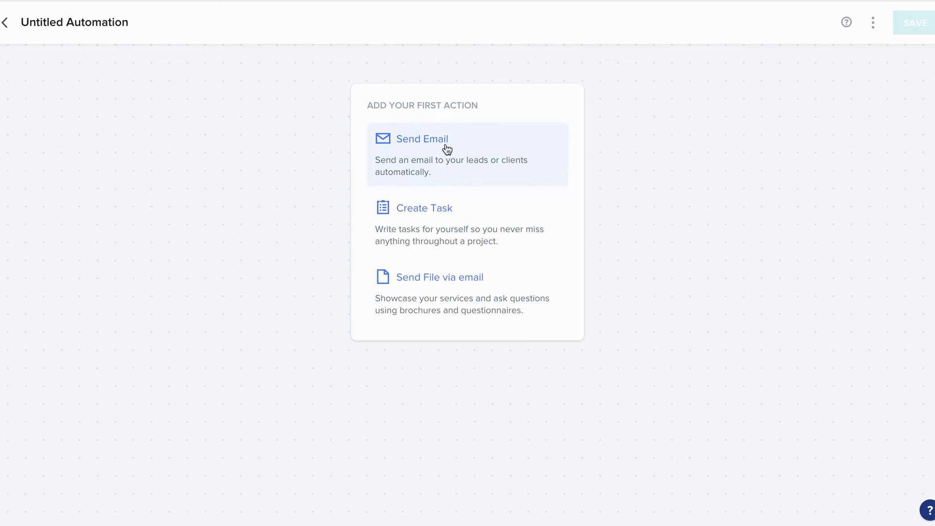
pyautogui.moveTo(439, 289)
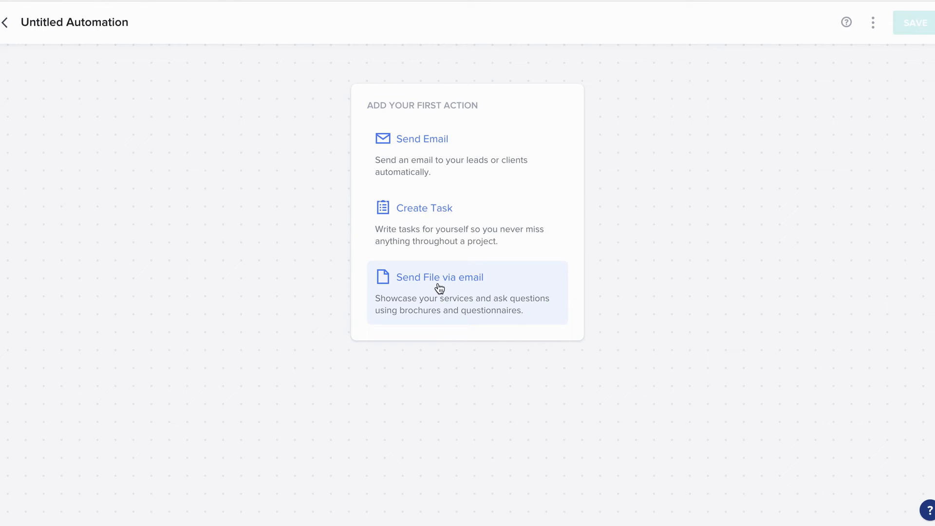
pyautogui.click(440, 277)
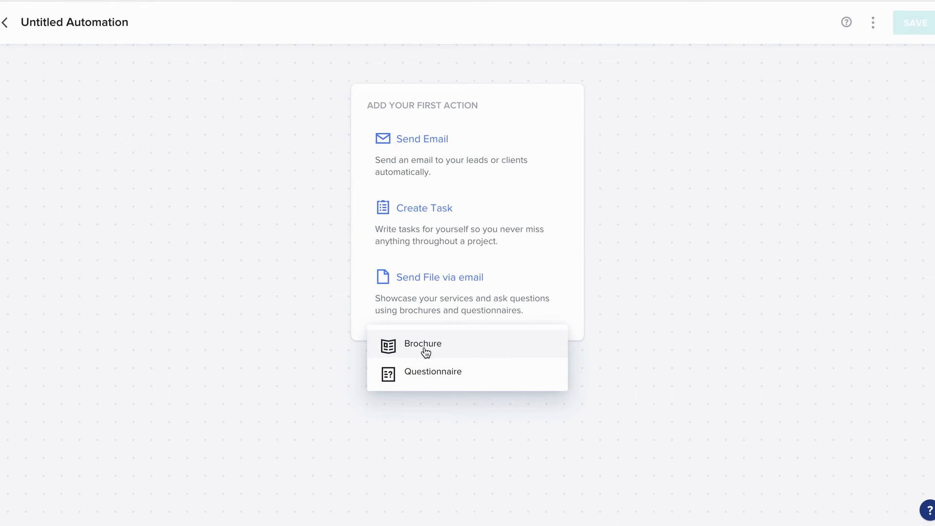
pyautogui.click(423, 345)
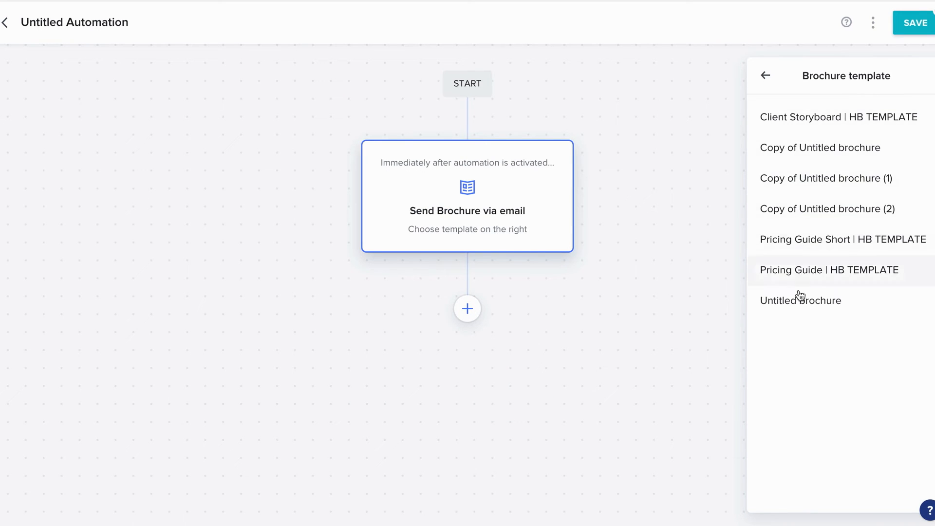
pyautogui.click(801, 300)
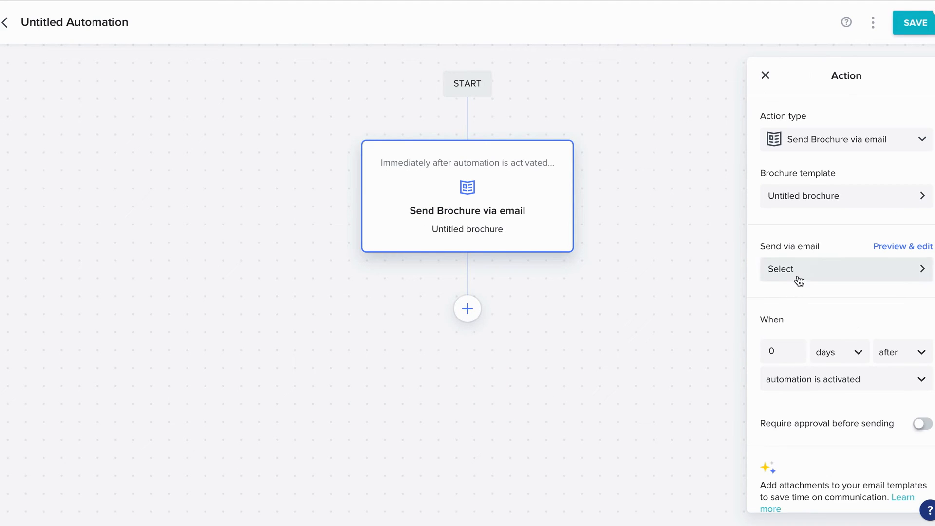
pyautogui.click(845, 270)
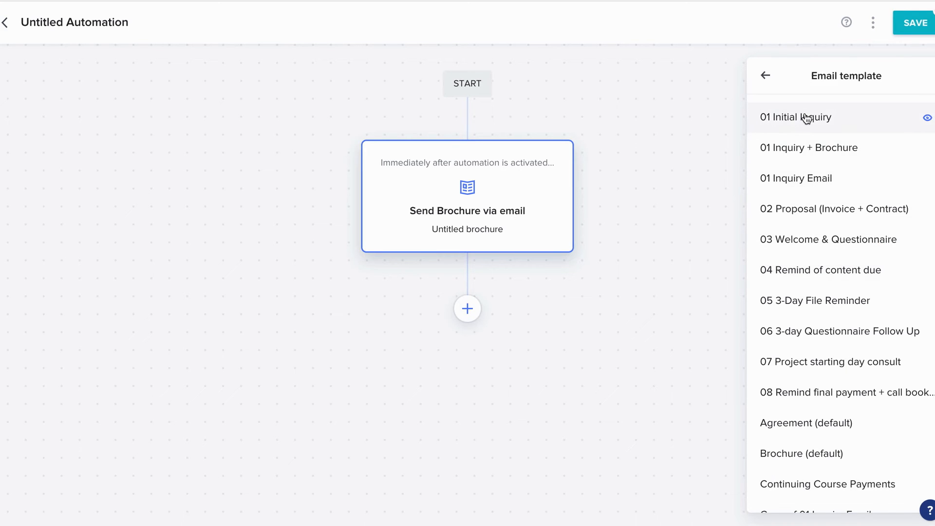
pyautogui.click(796, 117)
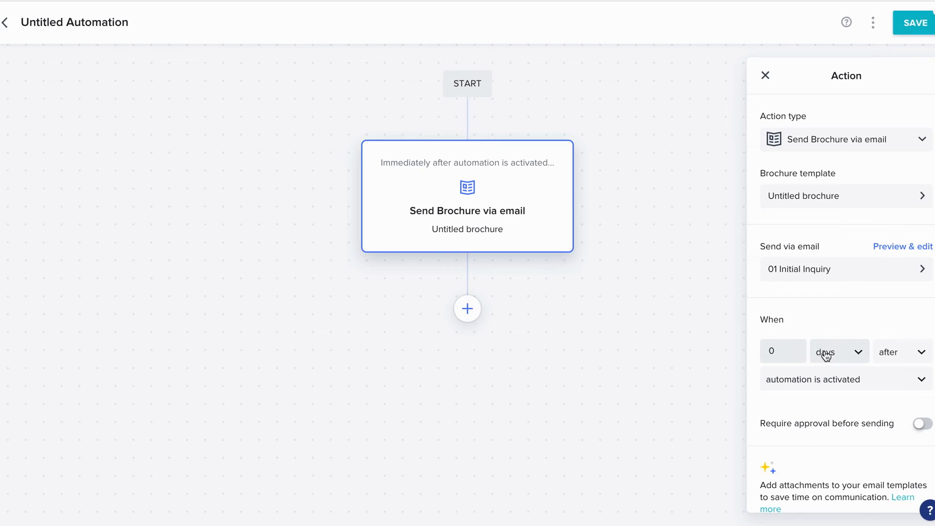
# - Review the events that can trigger sending and go back to the automations list
pyautogui.click(902, 352)
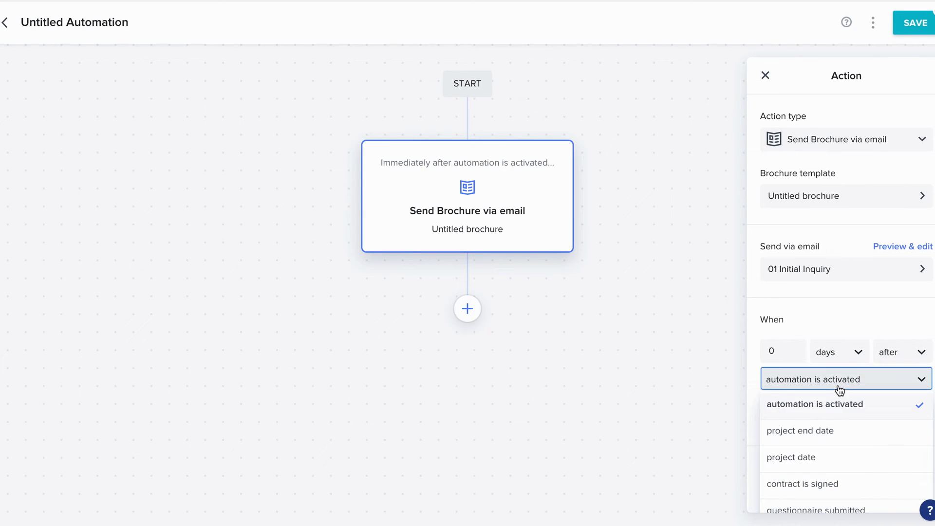
pyautogui.scroll(-3)
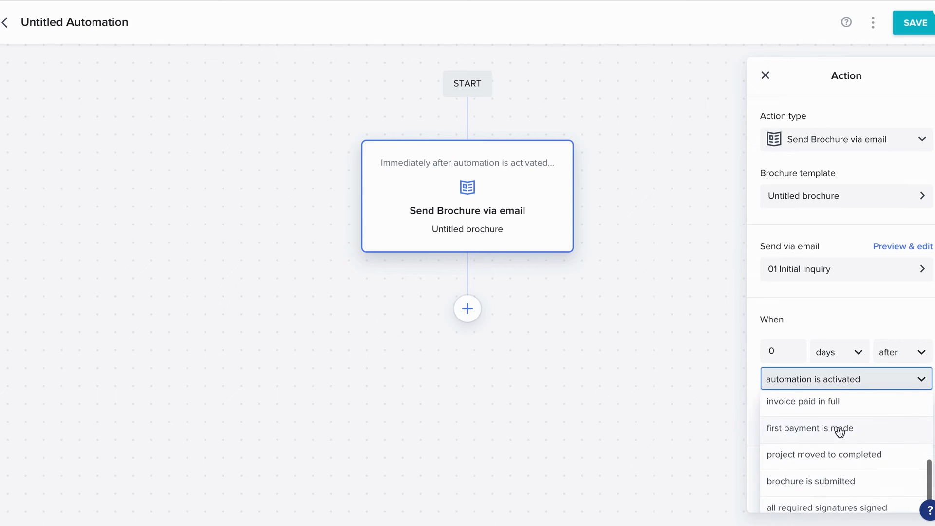
pyautogui.moveTo(852, 352)
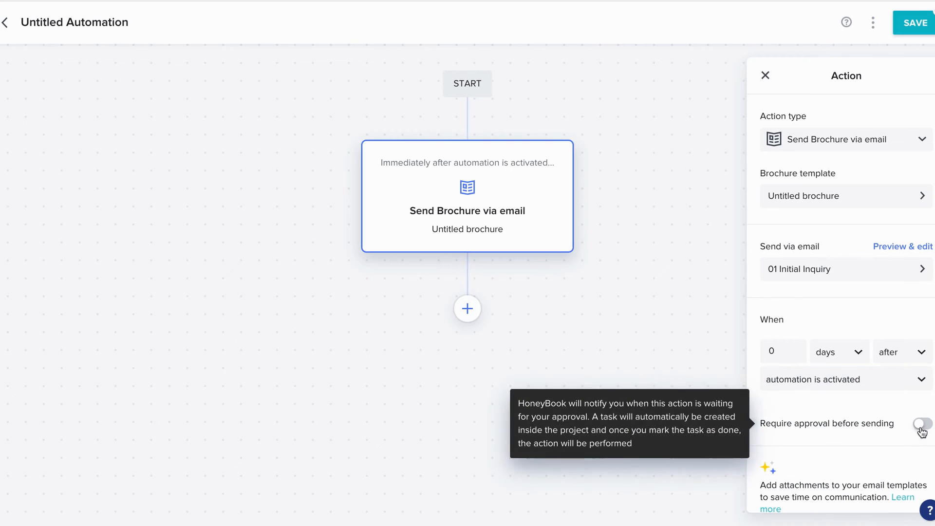
pyautogui.click(922, 424)
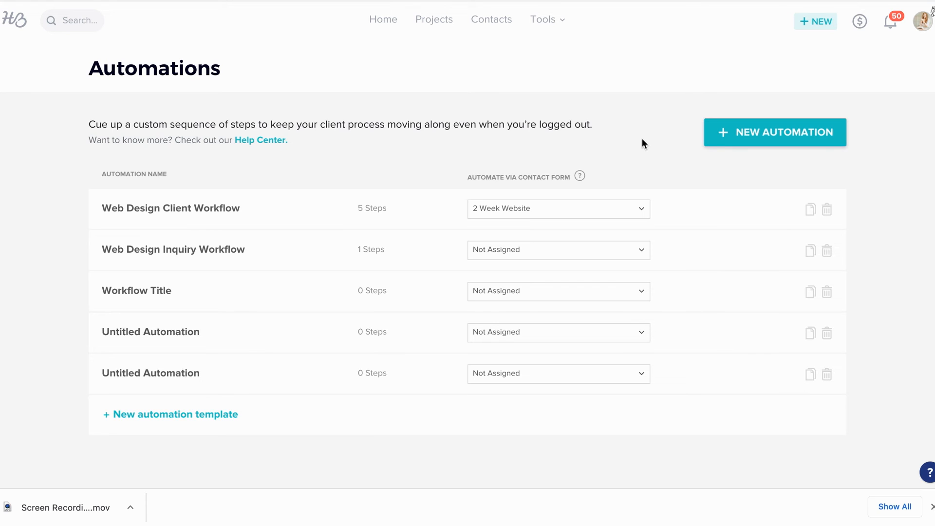
pyautogui.moveTo(744, 136)
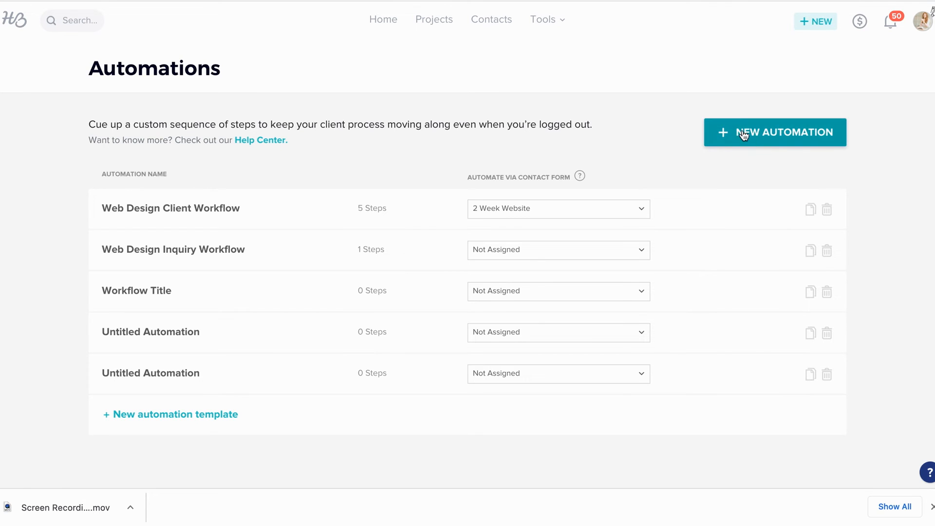
# - Build a new automation with a Send Email step using 03 Welcome & Questionnaire, then exit
pyautogui.click(774, 132)
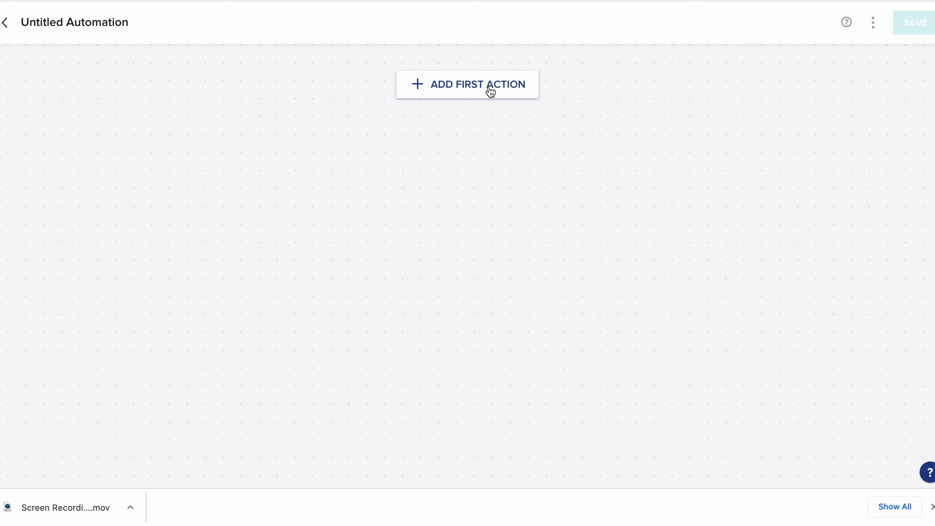
pyautogui.click(488, 88)
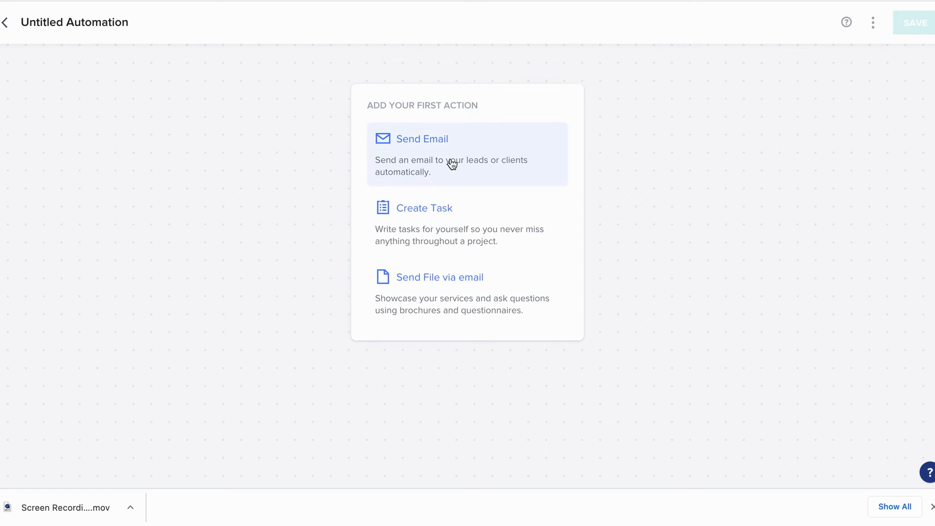
pyautogui.click(422, 139)
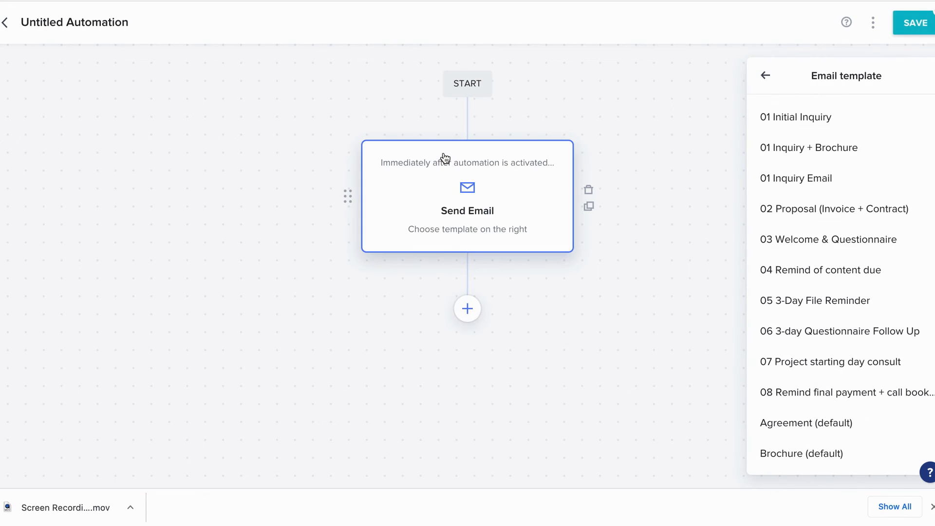
pyautogui.moveTo(806, 244)
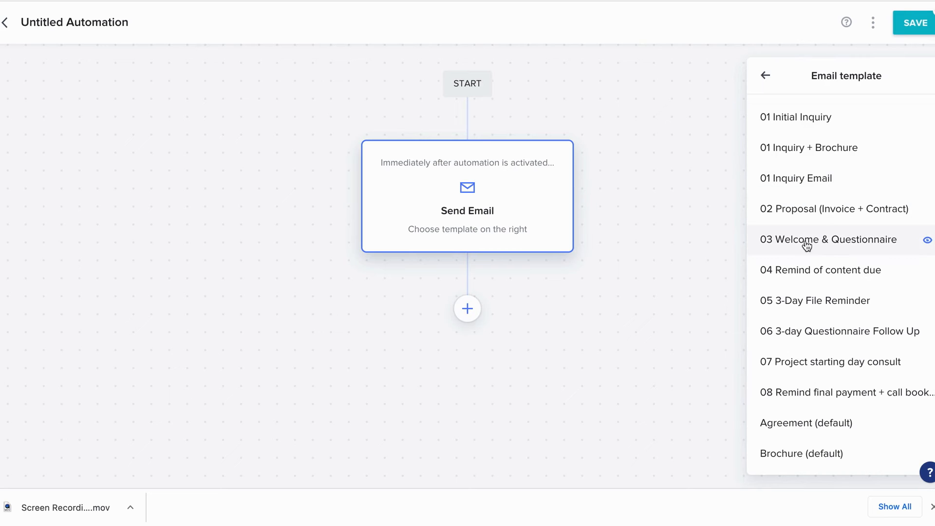
pyautogui.click(829, 240)
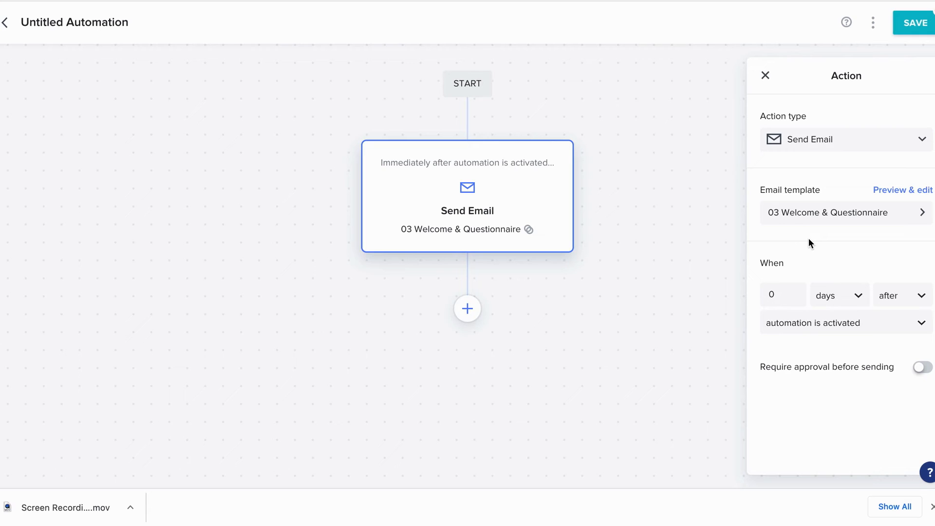
pyautogui.moveTo(842, 227)
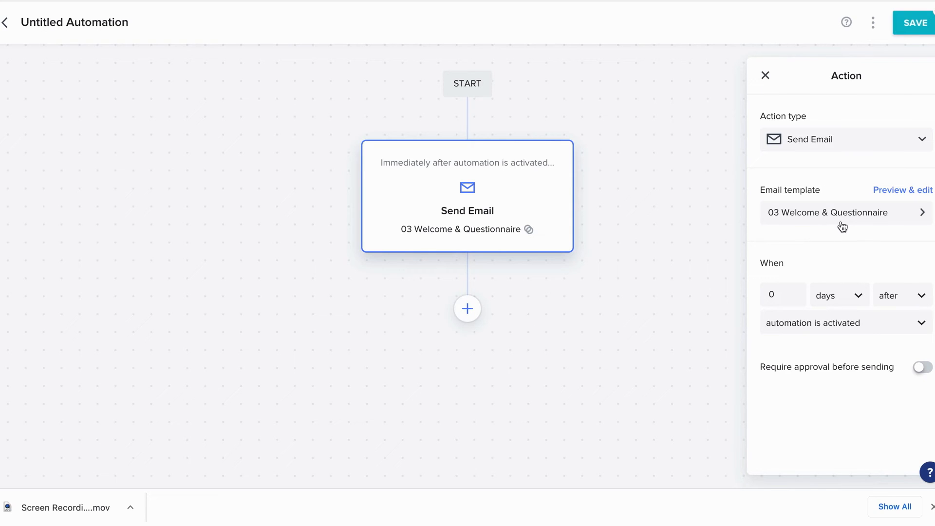
pyautogui.click(5, 24)
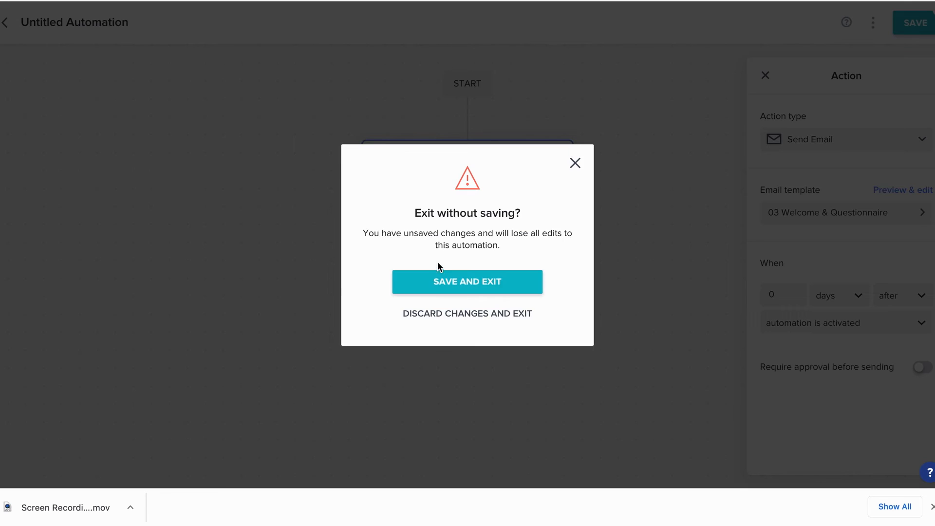
# - Save the automation, then browse an email template's Insert file upload option in Templates
pyautogui.click(467, 313)
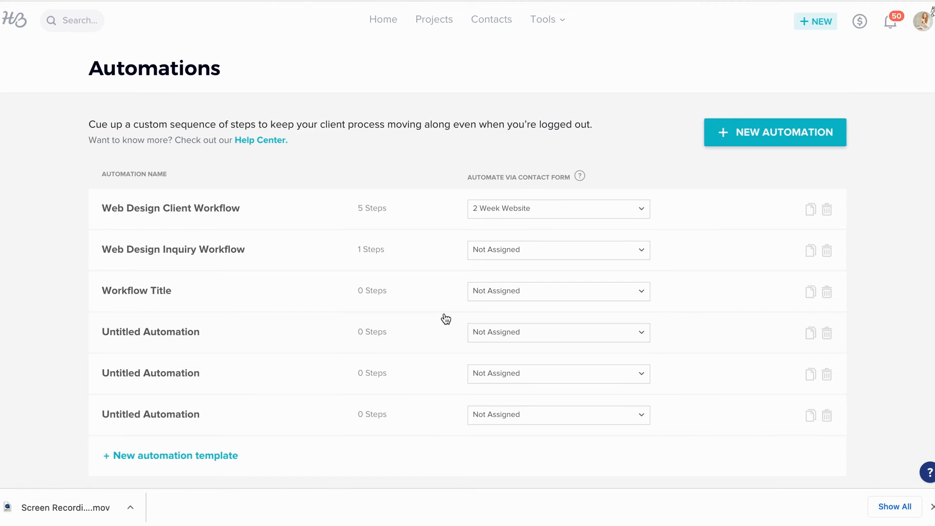
pyautogui.click(542, 19)
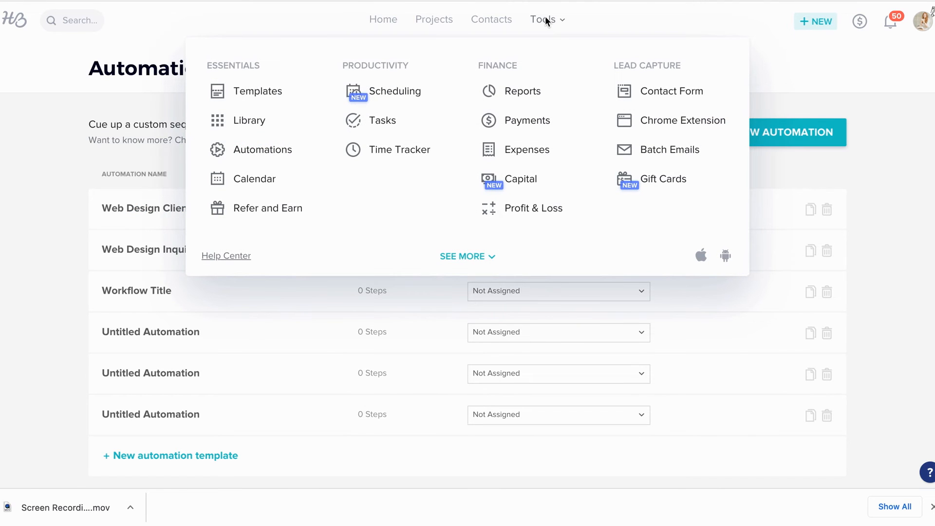
pyautogui.click(257, 91)
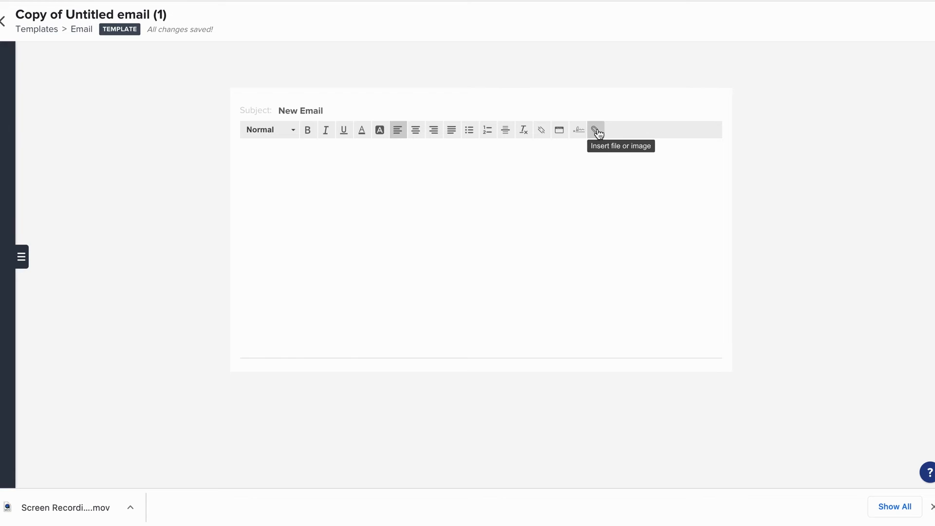
pyautogui.click(598, 129)
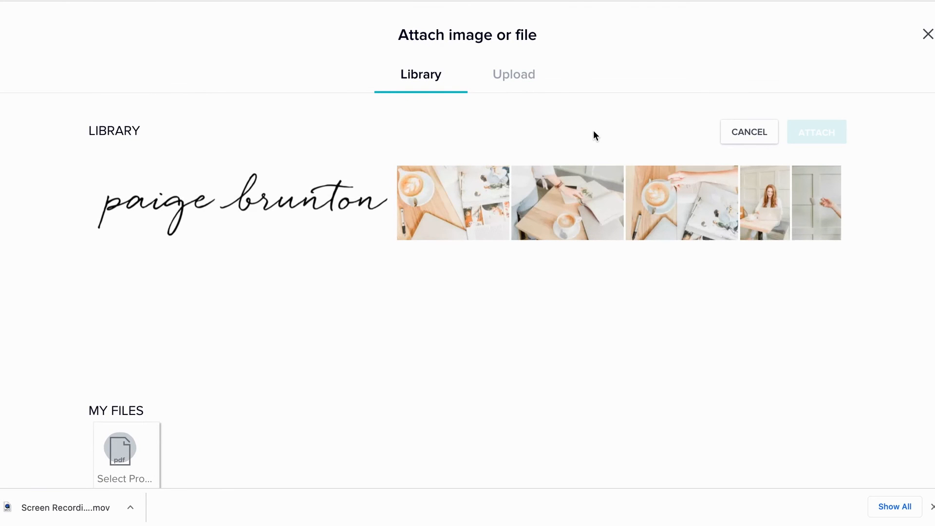
pyautogui.moveTo(521, 89)
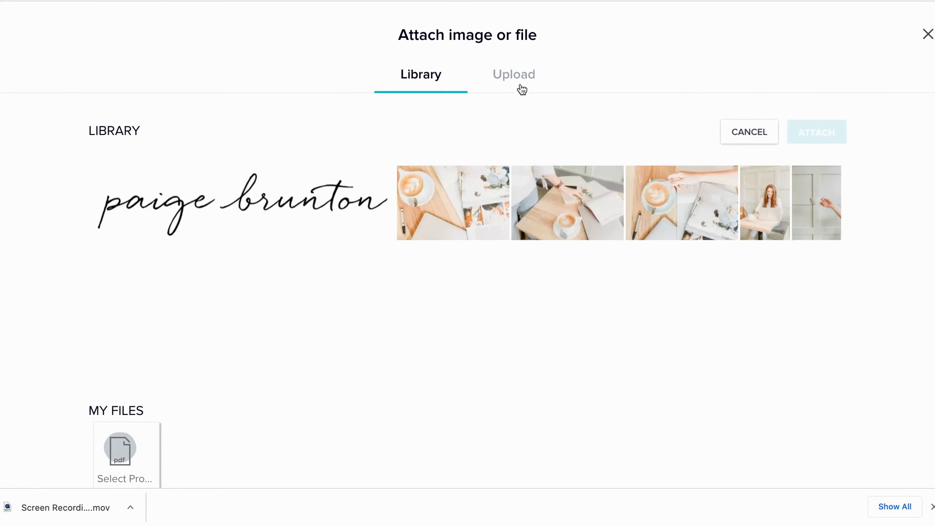
pyautogui.click(514, 74)
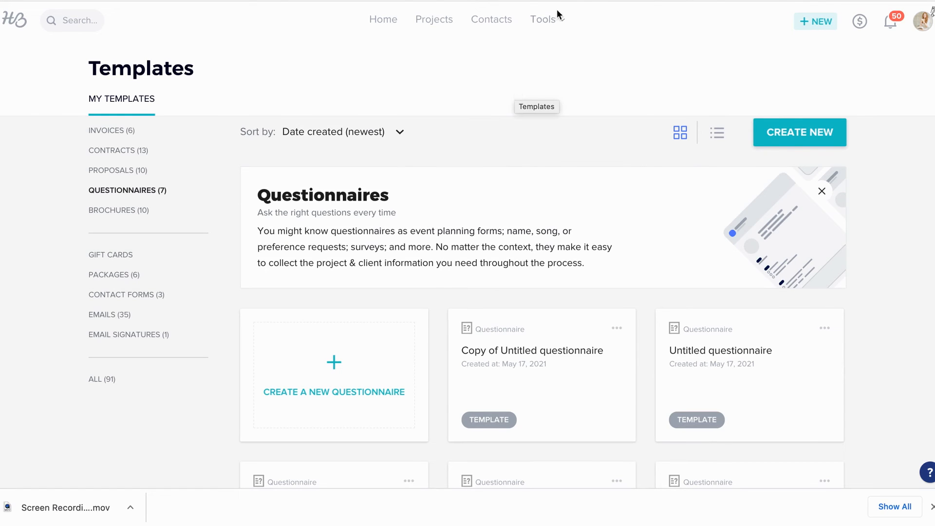
# - Create a new questionnaire template, mark its first question required, and add another question
pyautogui.click(543, 19)
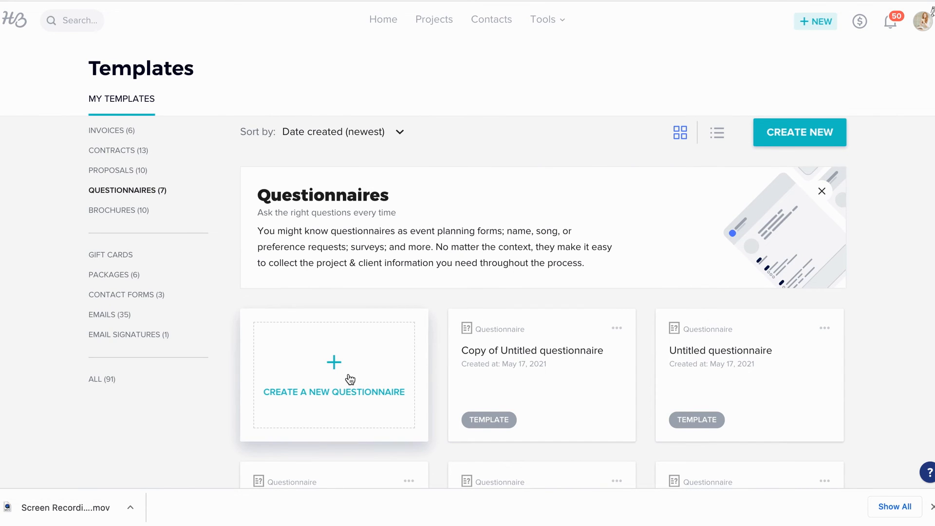
pyautogui.click(532, 351)
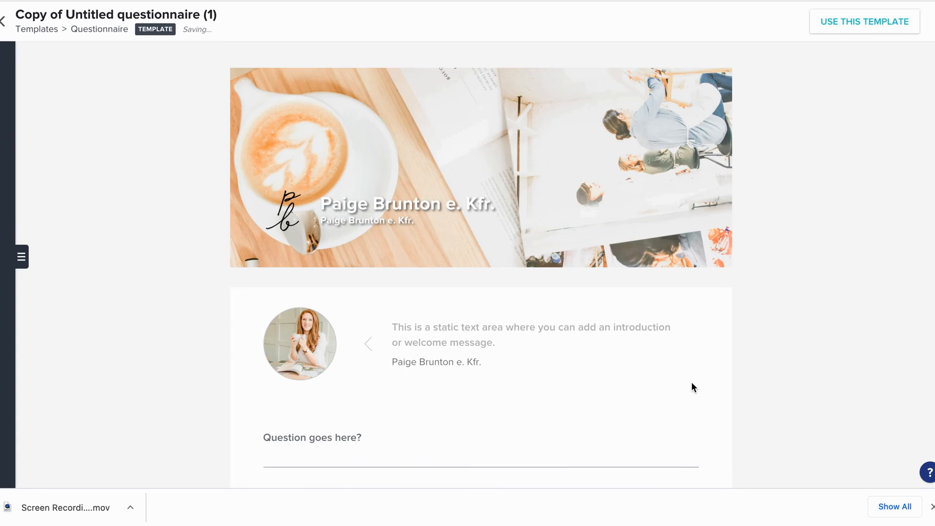
pyautogui.click(312, 437)
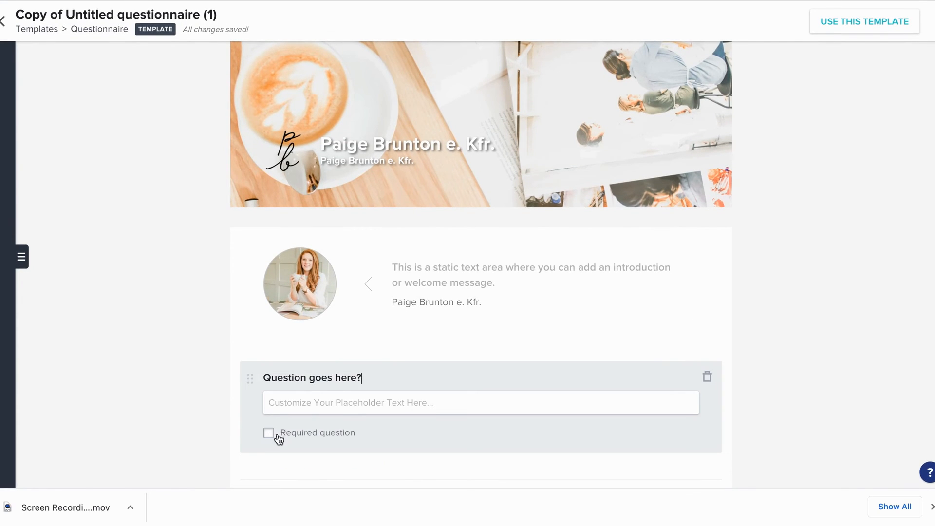
pyautogui.click(268, 433)
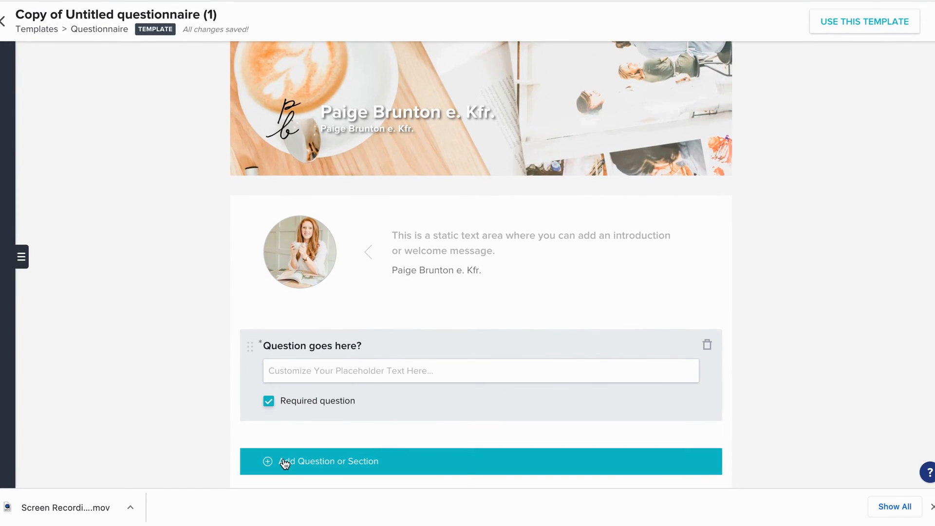
pyautogui.click(285, 462)
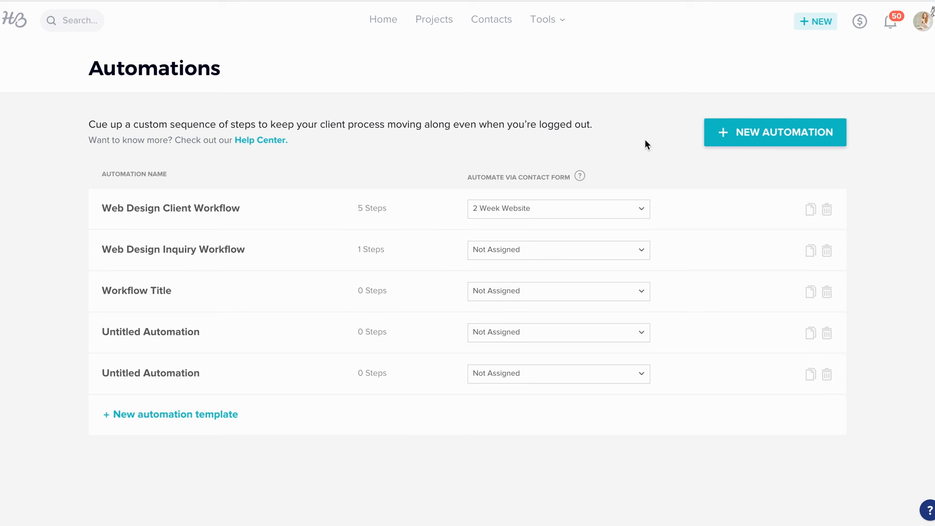
# - Add a Send Questionnaire via email step right after the Send Email step
pyautogui.click(544, 19)
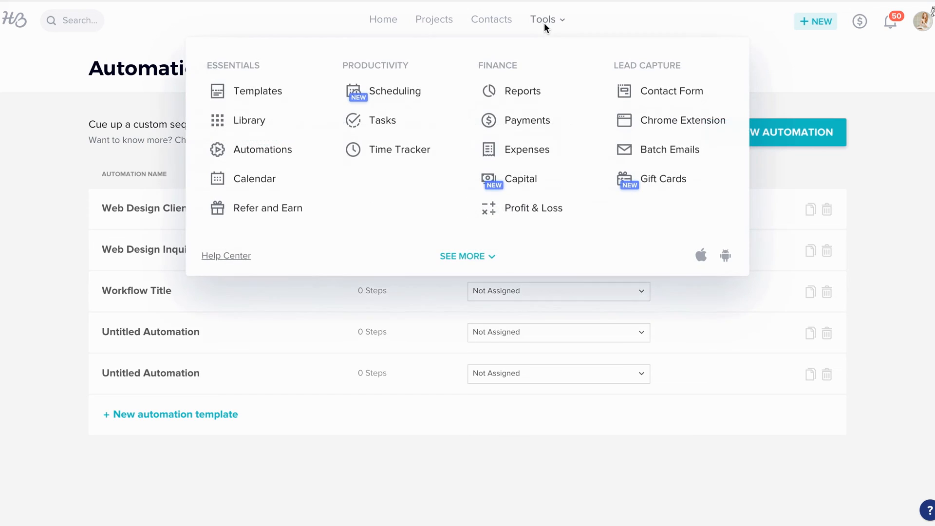
pyautogui.moveTo(282, 146)
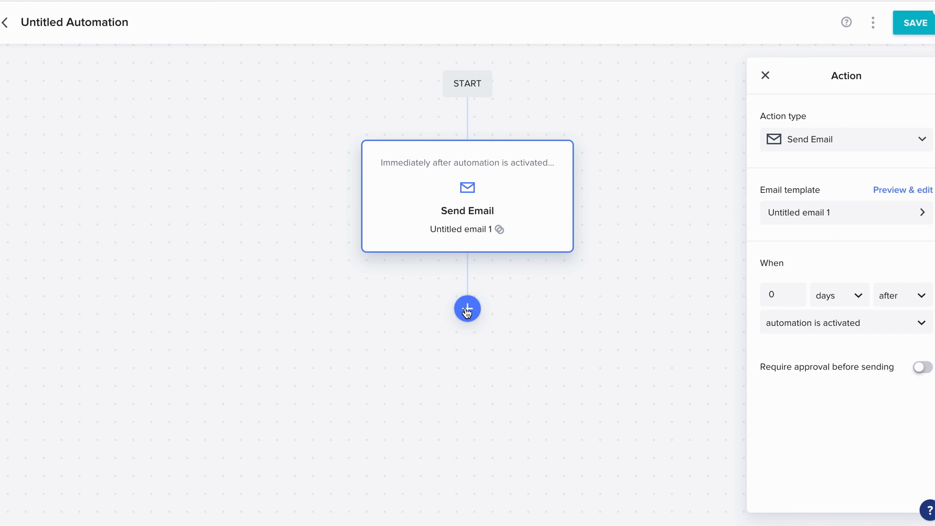
pyautogui.click(467, 308)
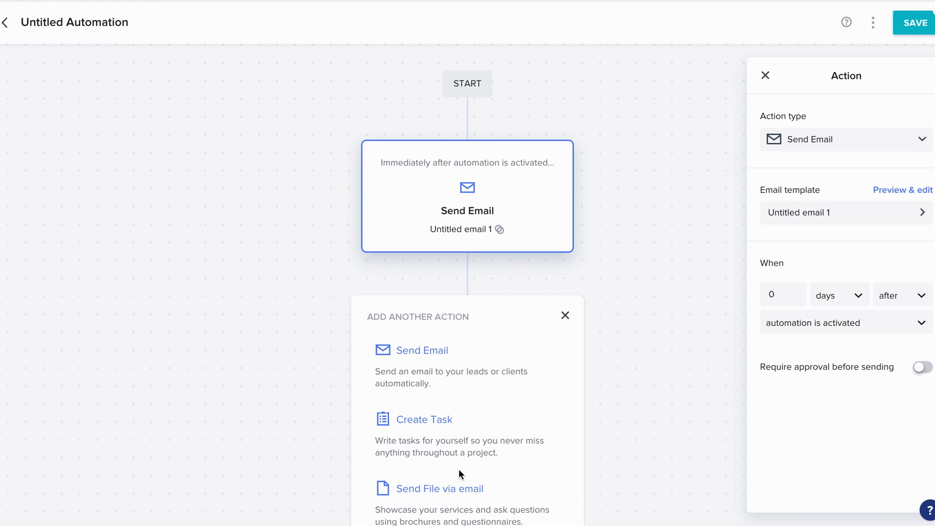
pyautogui.click(440, 488)
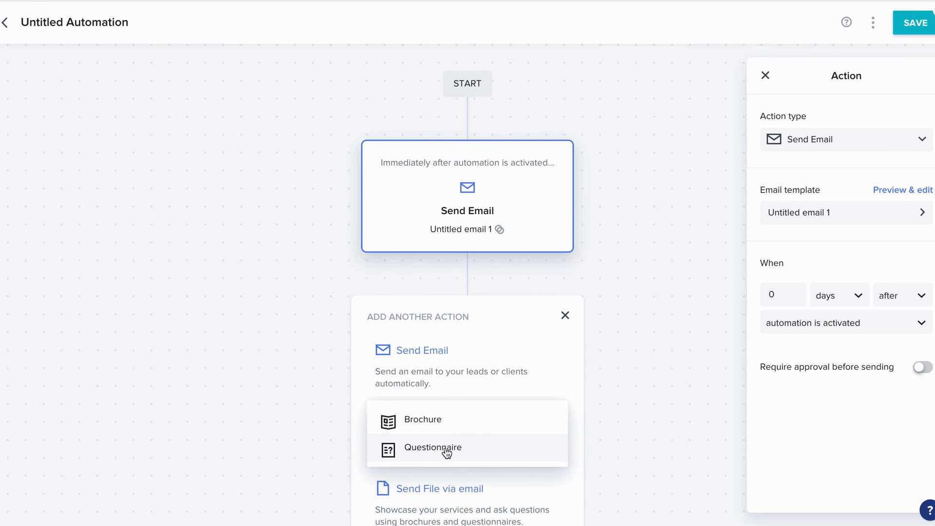
pyautogui.click(432, 448)
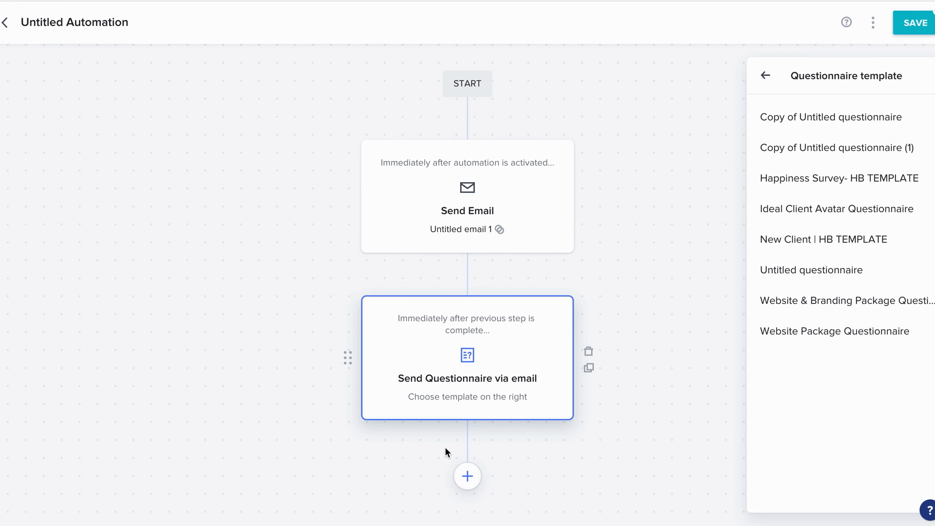
pyautogui.moveTo(653, 451)
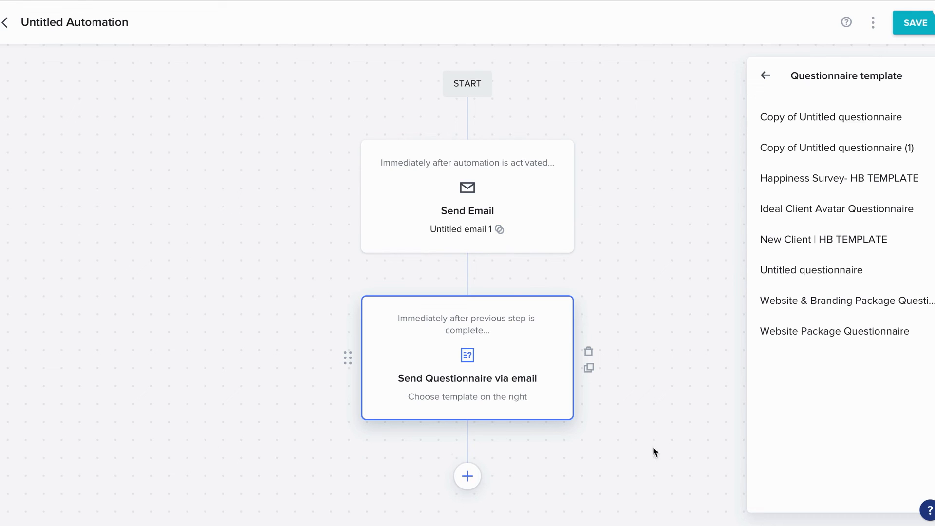
pyautogui.click(834, 331)
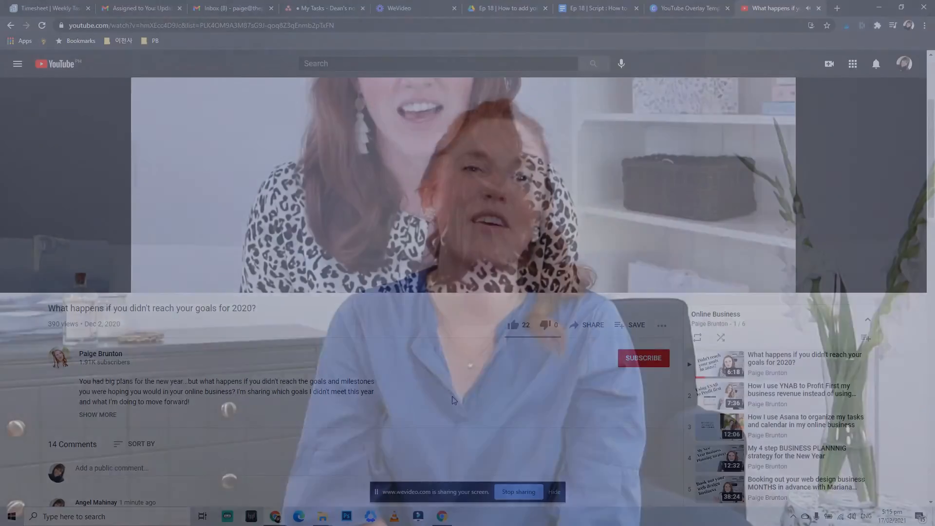
# - Like the missed-2020-goals video, subscribe to its channel, and show the bell notification options
pyautogui.click(513, 325)
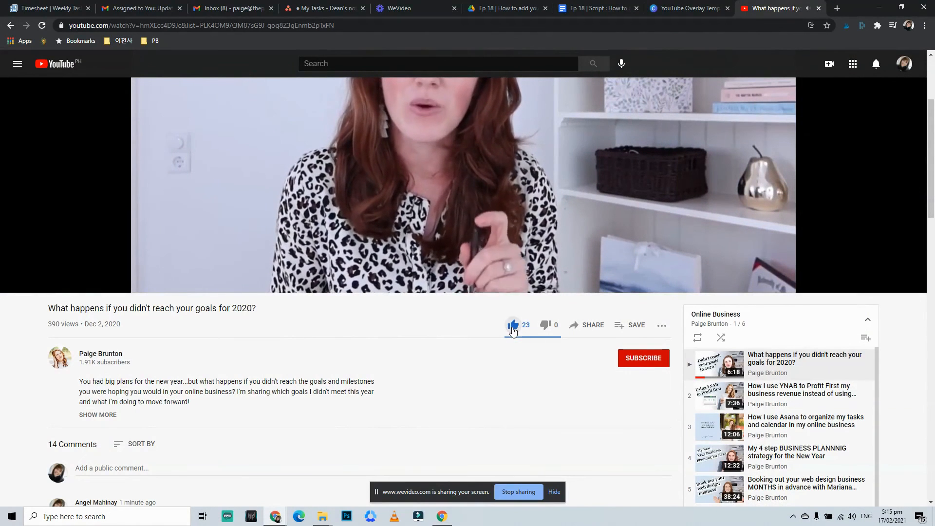
pyautogui.click(513, 325)
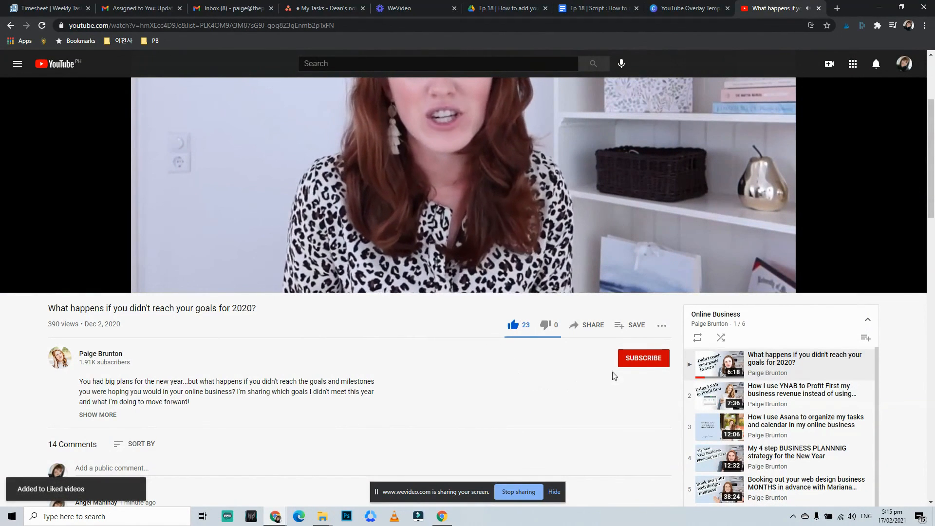
pyautogui.click(643, 358)
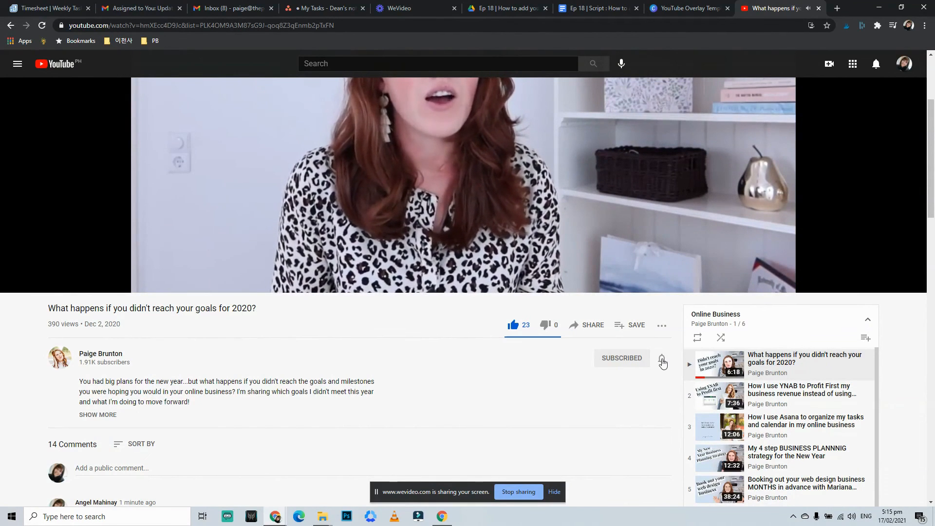
pyautogui.click(662, 358)
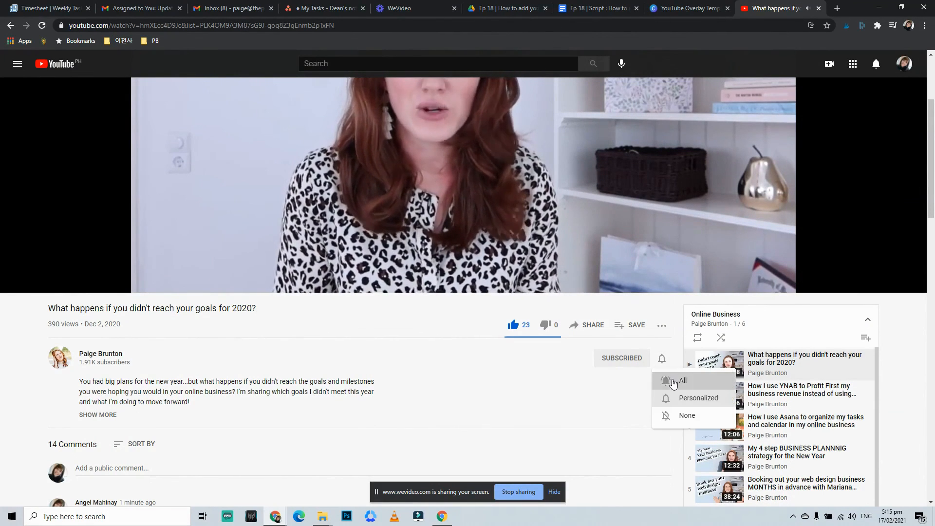